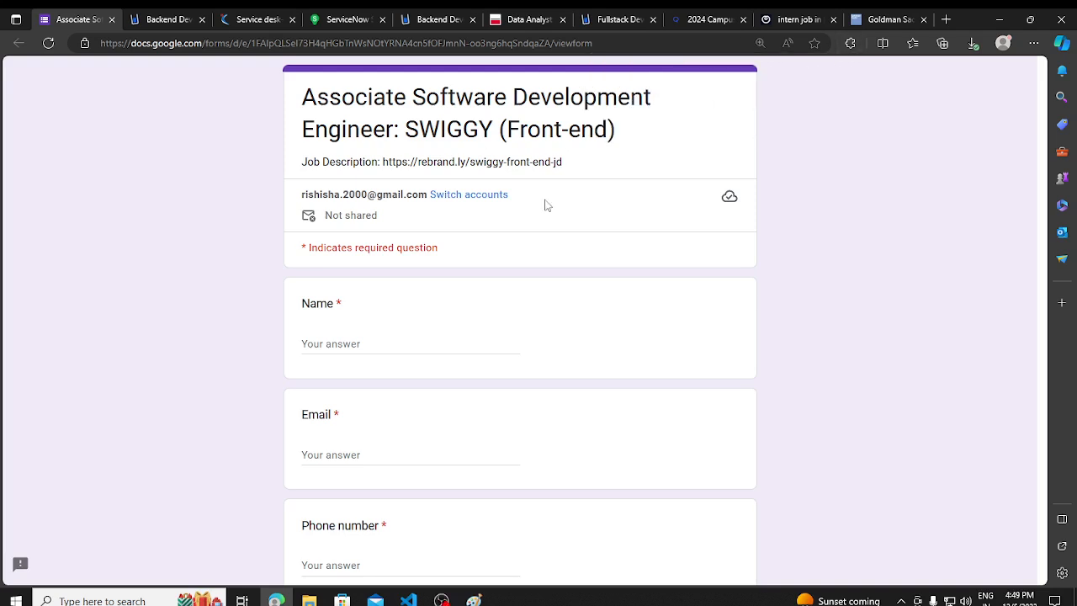
pyautogui.moveTo(429, 189)
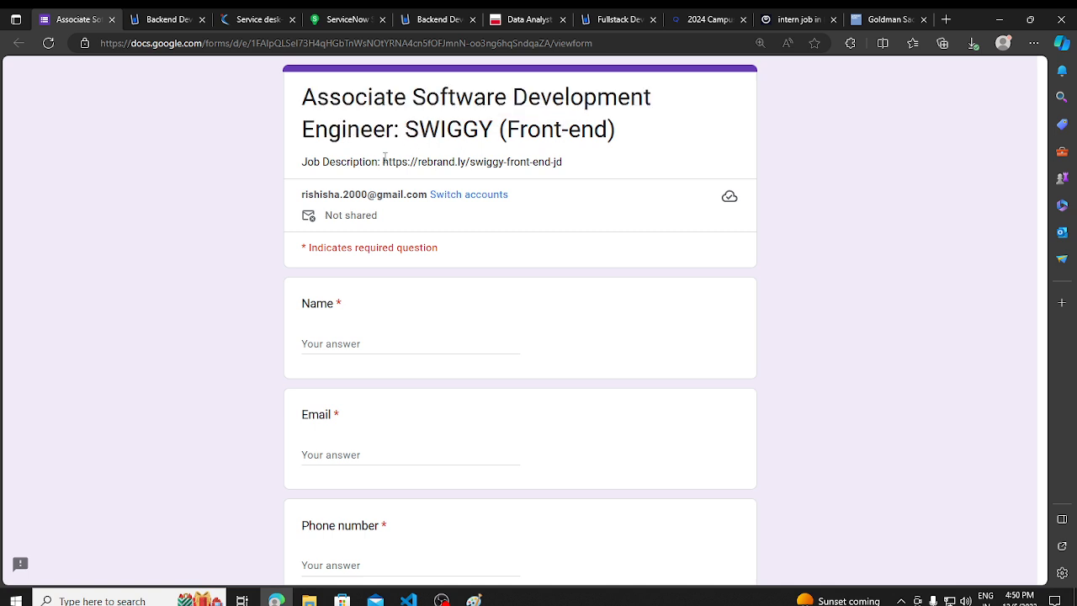
# - Open the Swiggy front-end Job Description link from the Google Form in a new tab
pyautogui.doubleClick(473, 162)
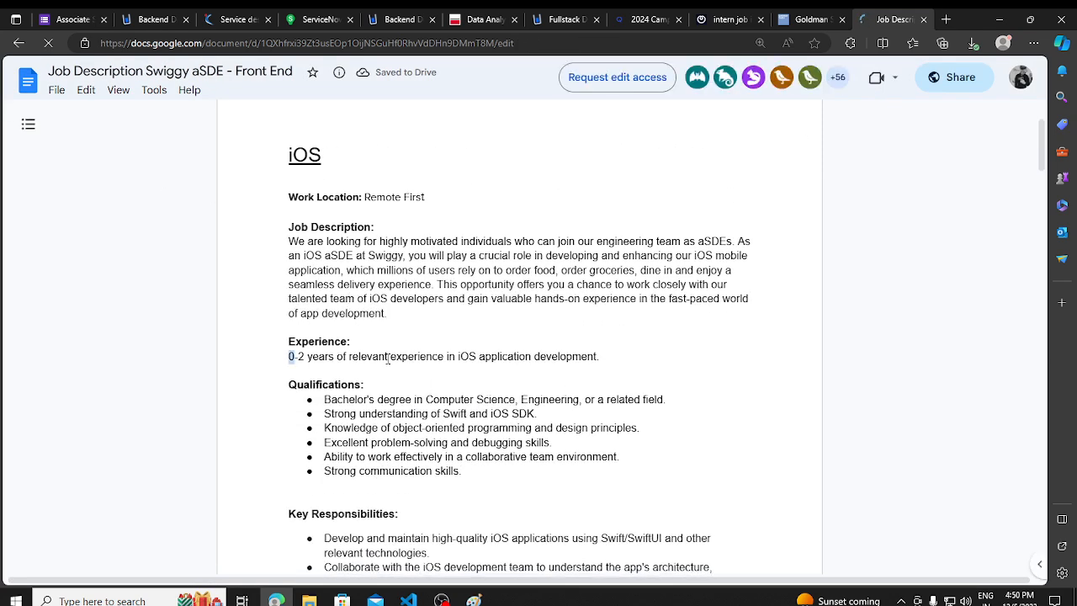
# - Read the Swiggy aSDE front-end description through its iOS section to the Android role
pyautogui.doubleClick(451, 414)
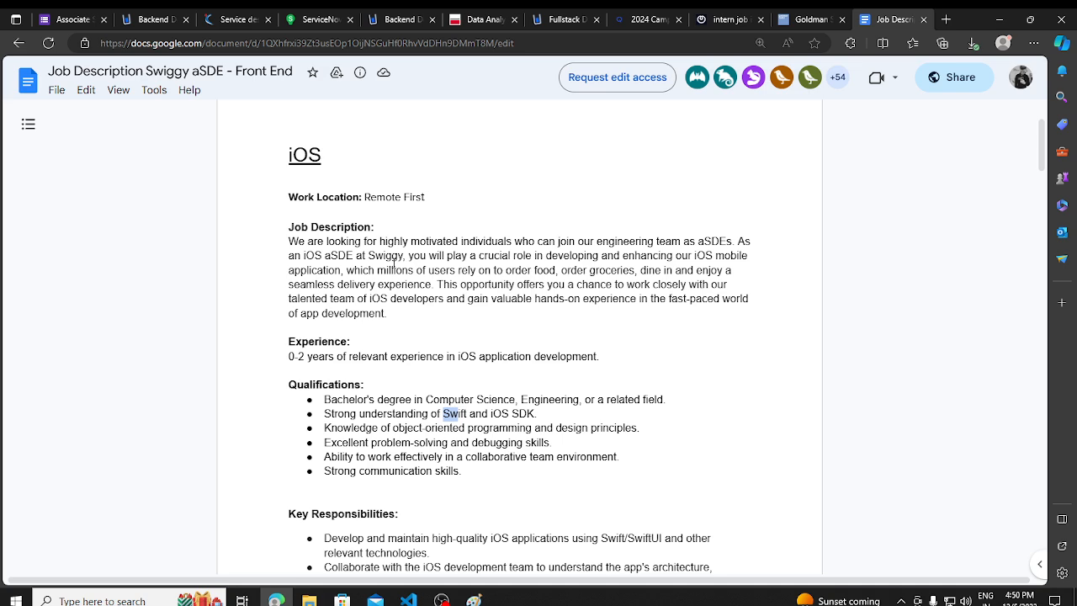
pyautogui.scroll(3)
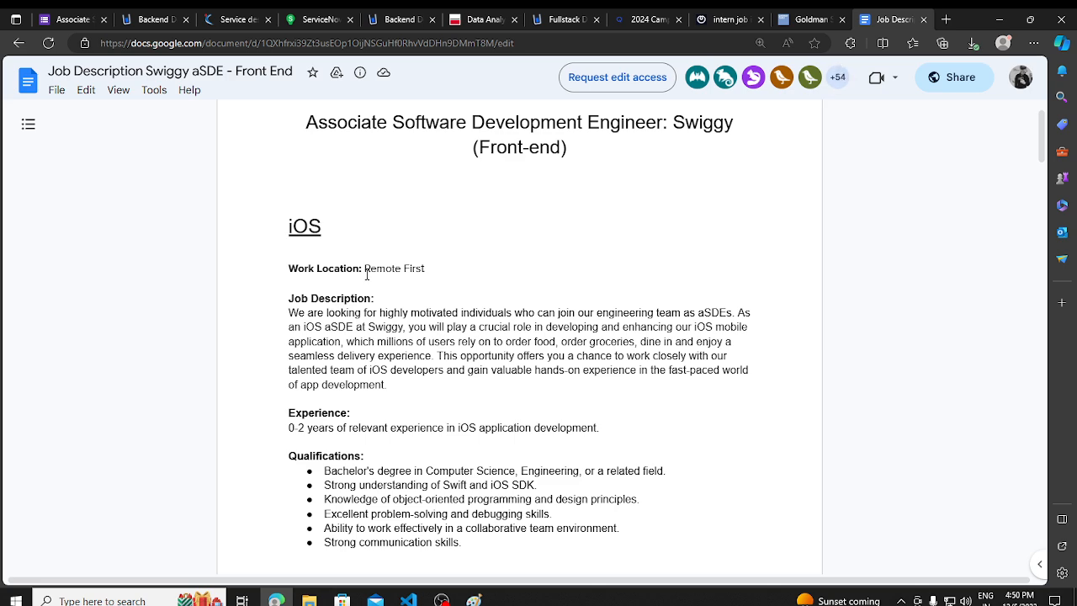
pyautogui.scroll(-3)
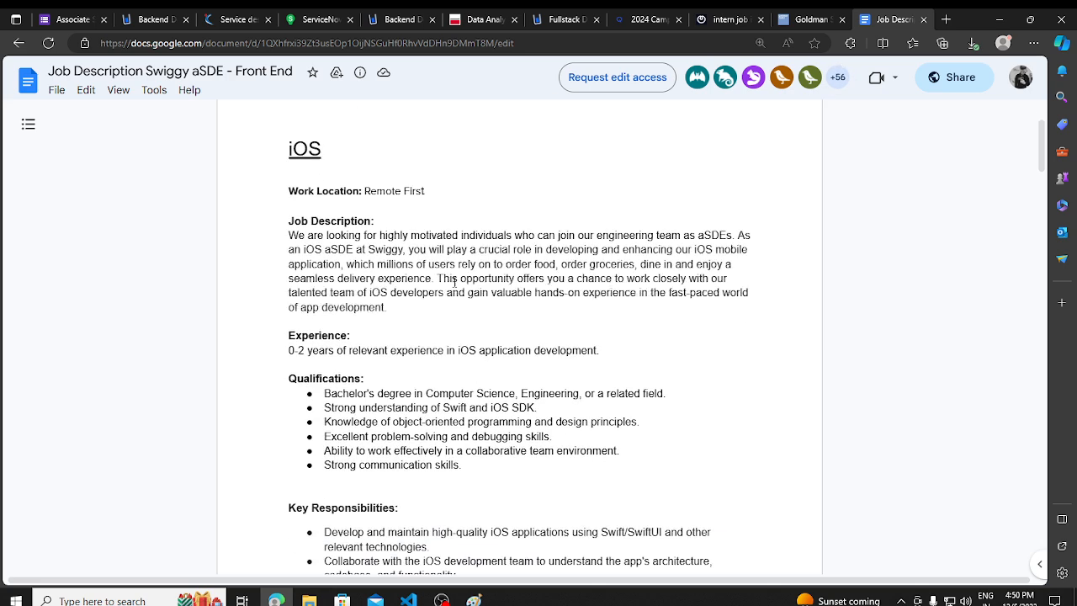
pyautogui.scroll(-3)
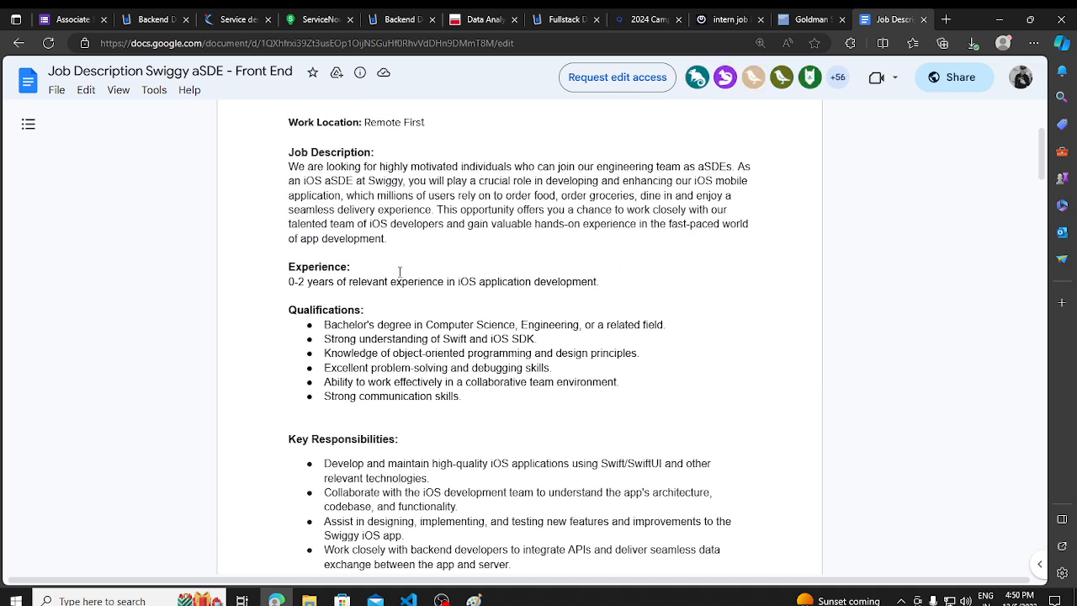
pyautogui.scroll(-3)
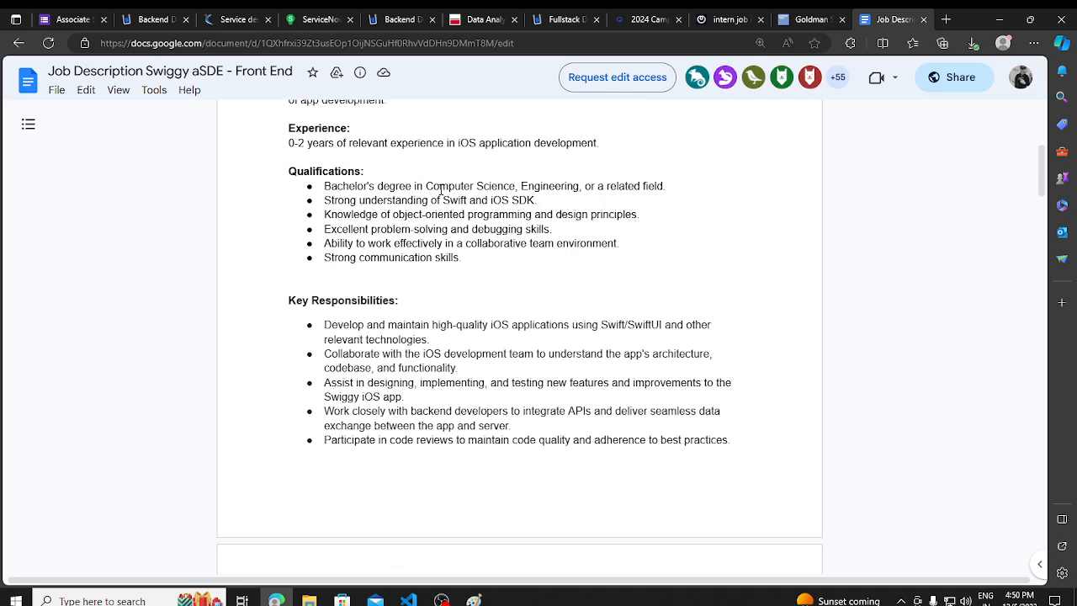
pyautogui.scroll(3)
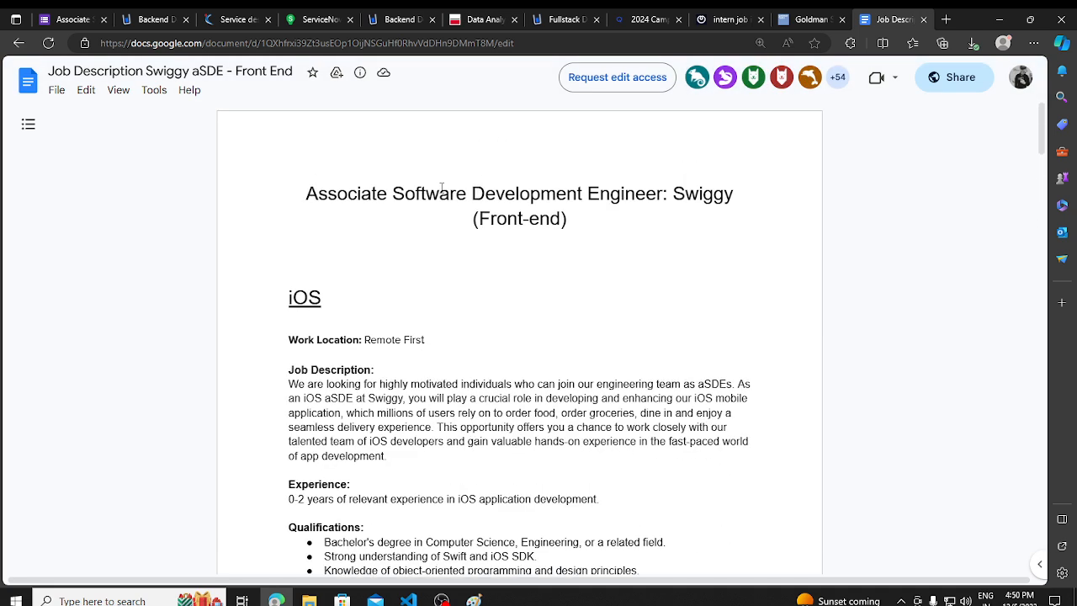
pyautogui.moveTo(333, 213)
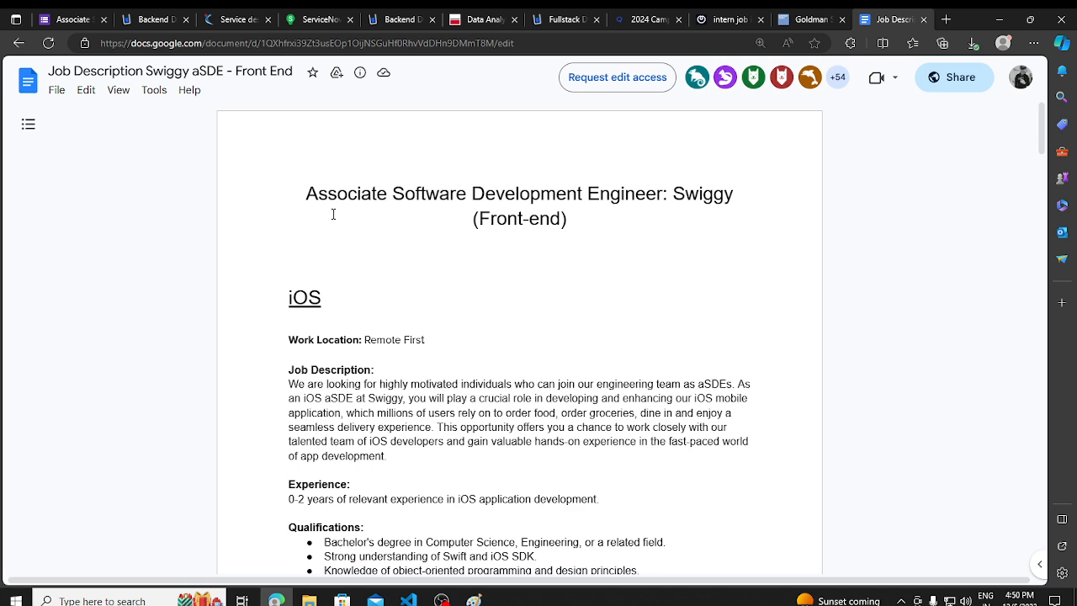
pyautogui.moveTo(360, 339)
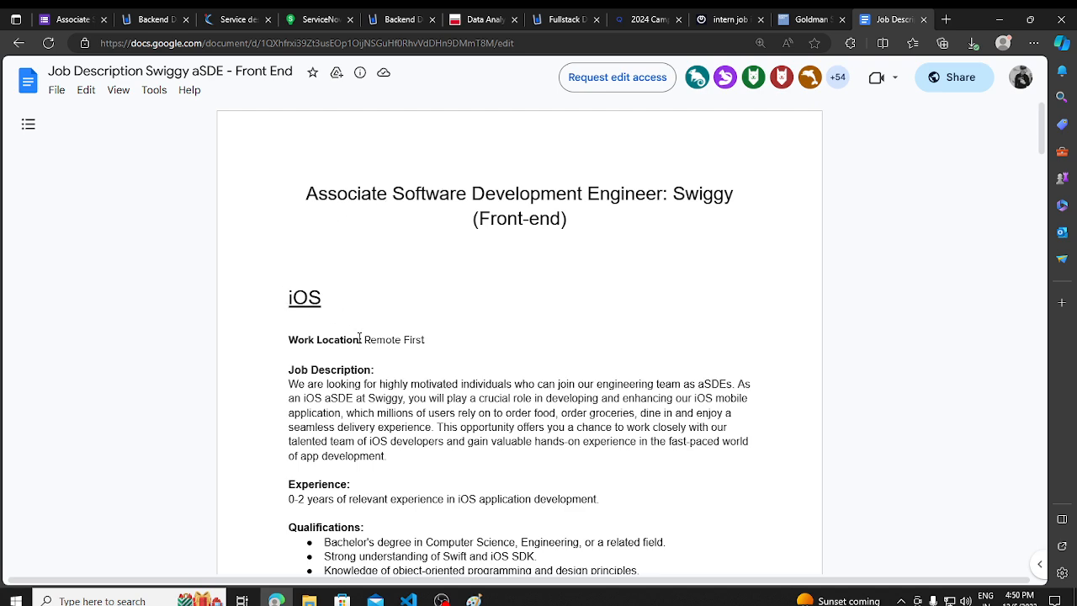
pyautogui.scroll(-3)
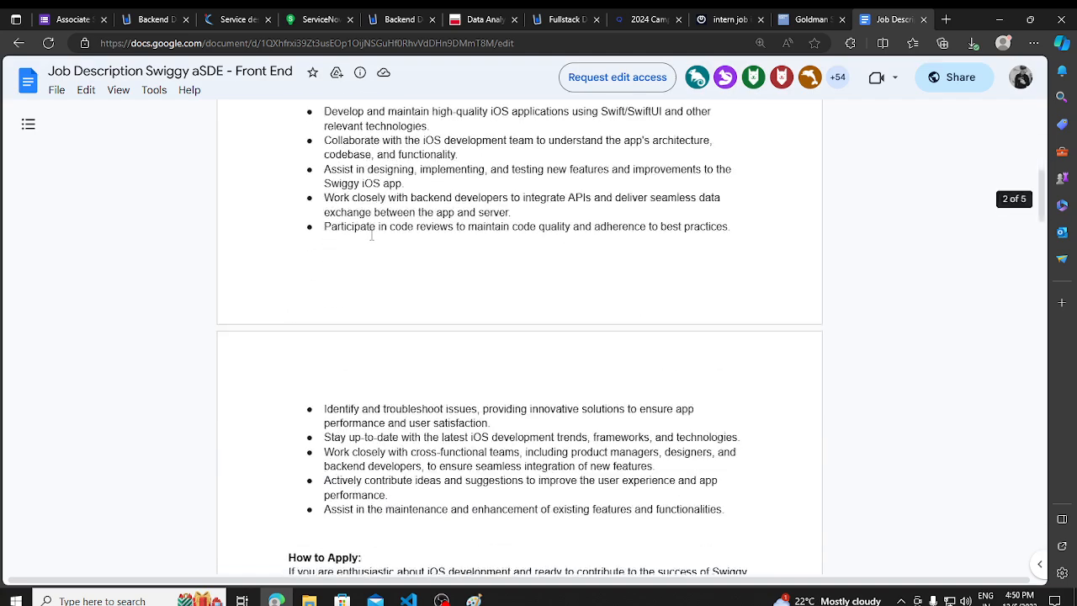
pyautogui.scroll(-3)
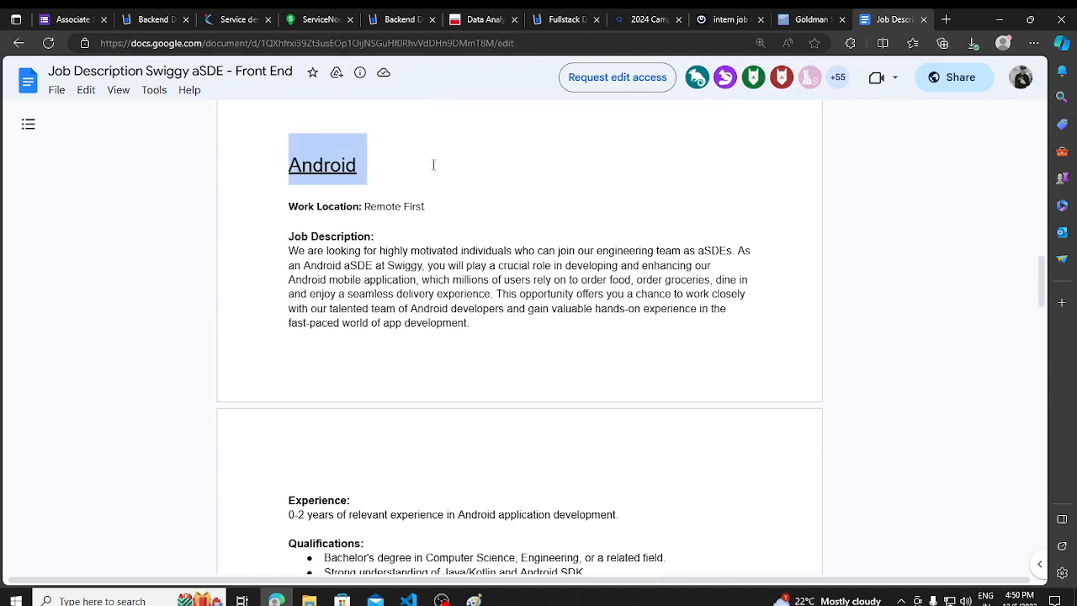
pyautogui.scroll(-3)
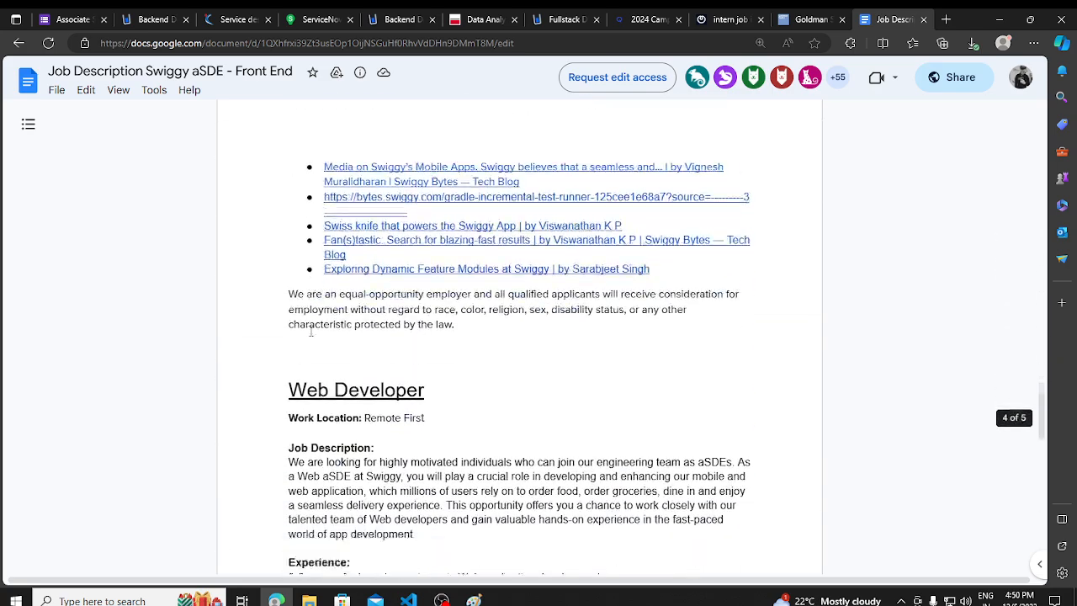
pyautogui.scroll(-3)
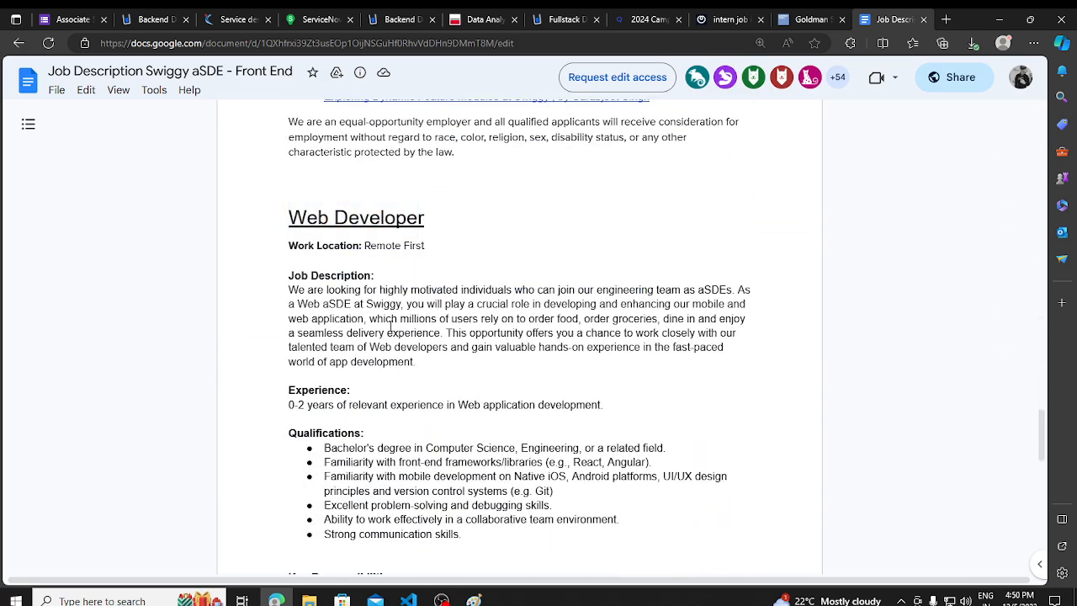
pyautogui.scroll(-3)
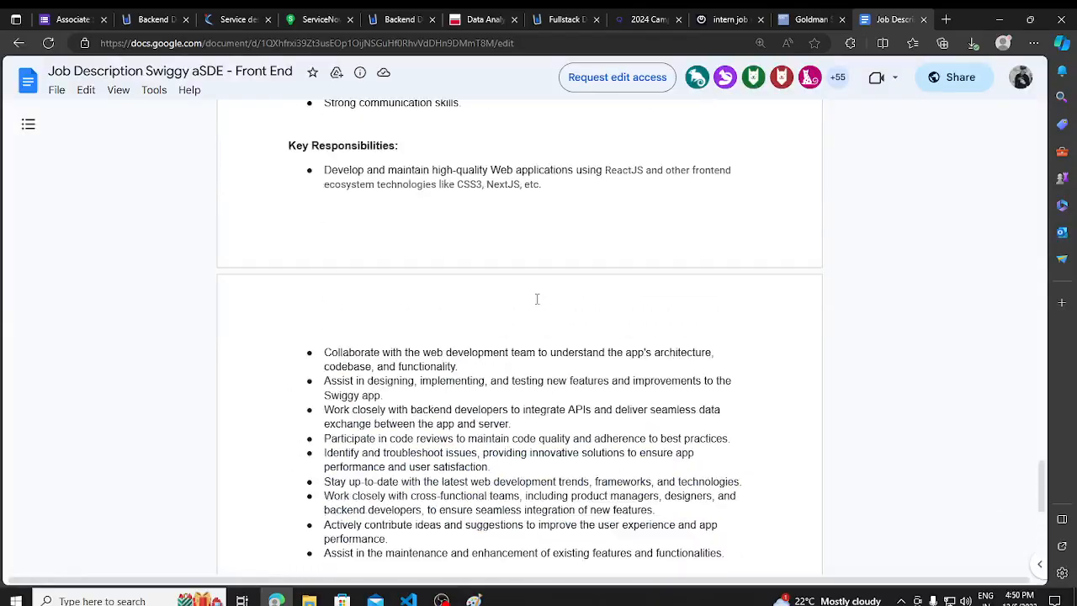
pyautogui.scroll(-3)
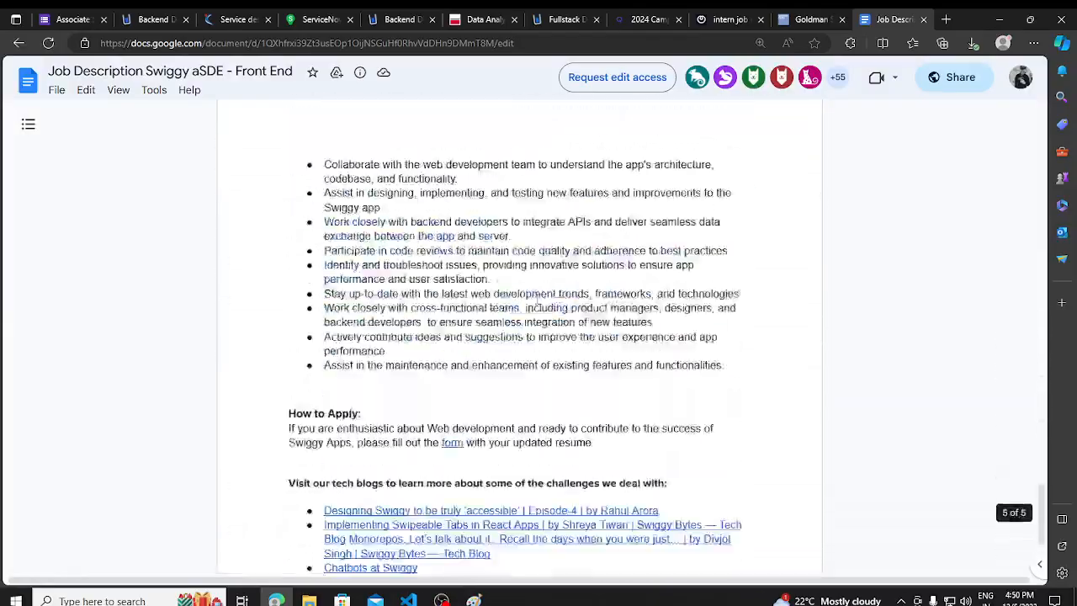
pyautogui.scroll(3)
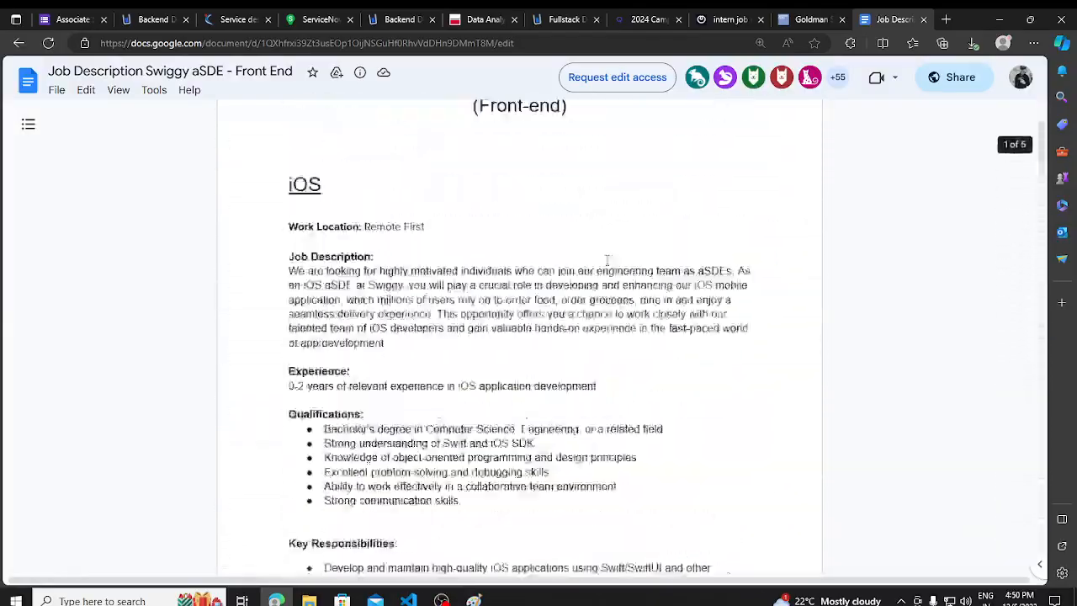
pyautogui.scroll(3)
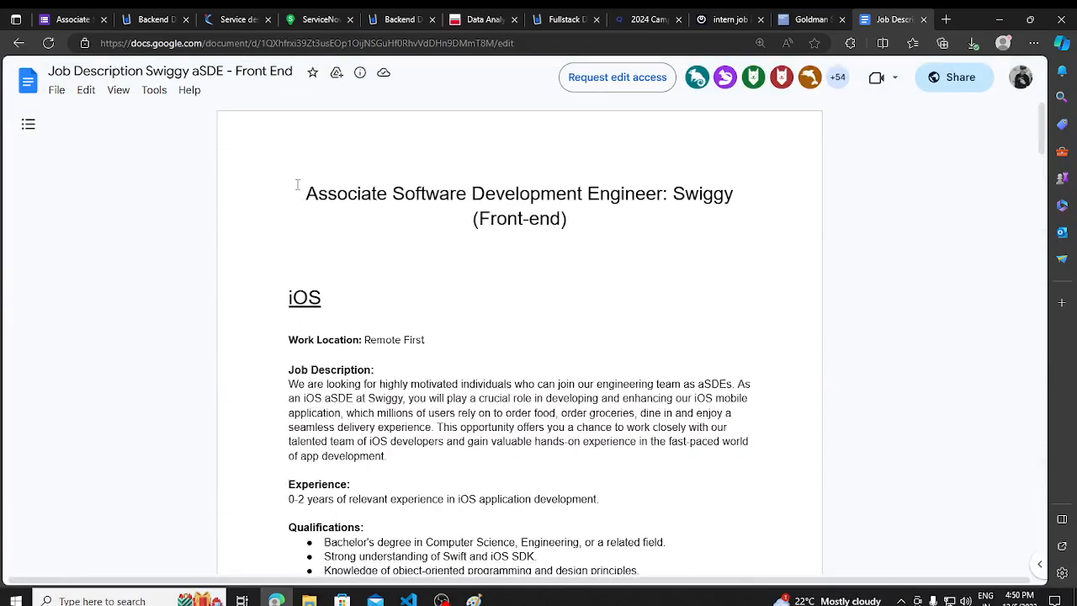
pyautogui.moveTo(354, 206)
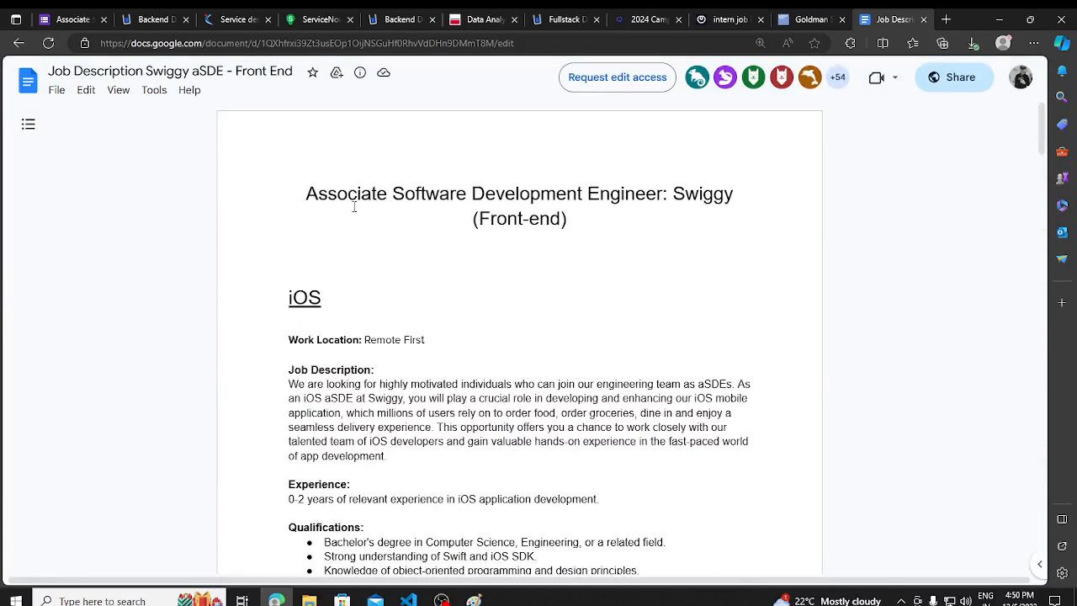
pyautogui.scroll(-3)
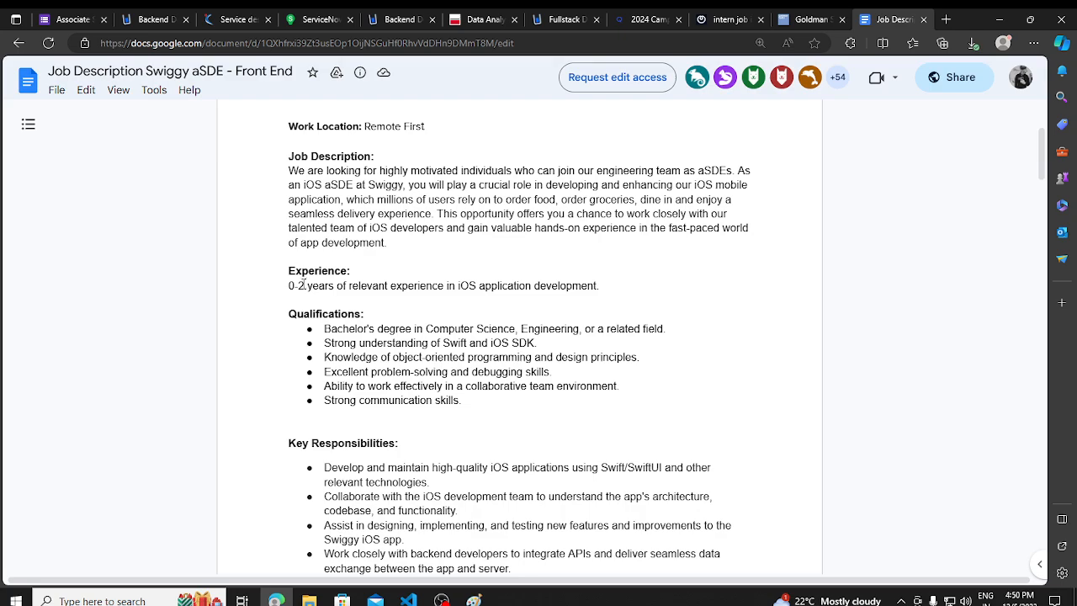
pyautogui.scroll(-3)
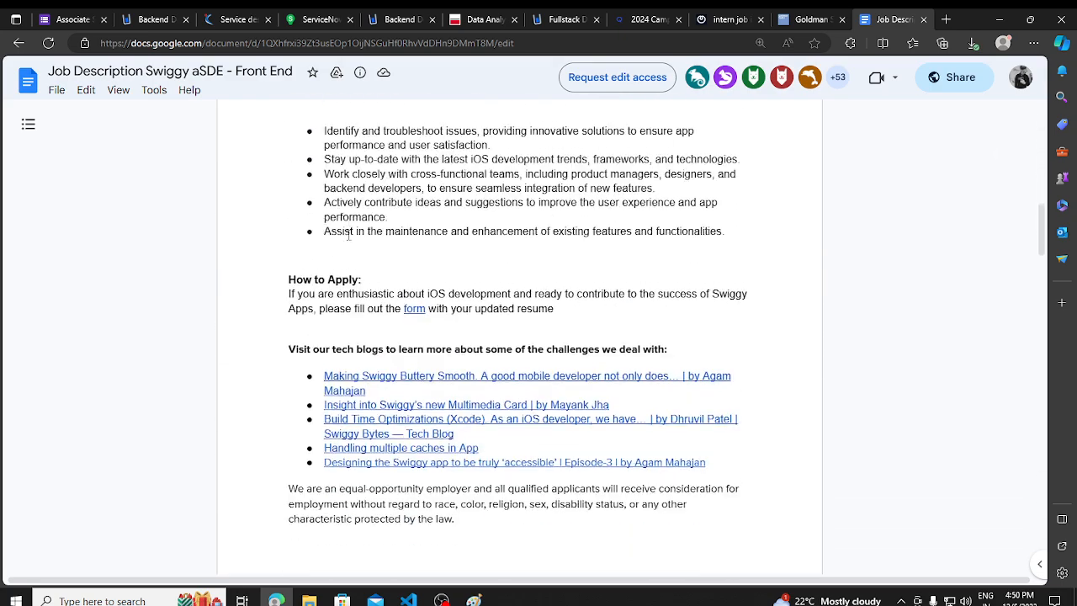
pyautogui.scroll(3)
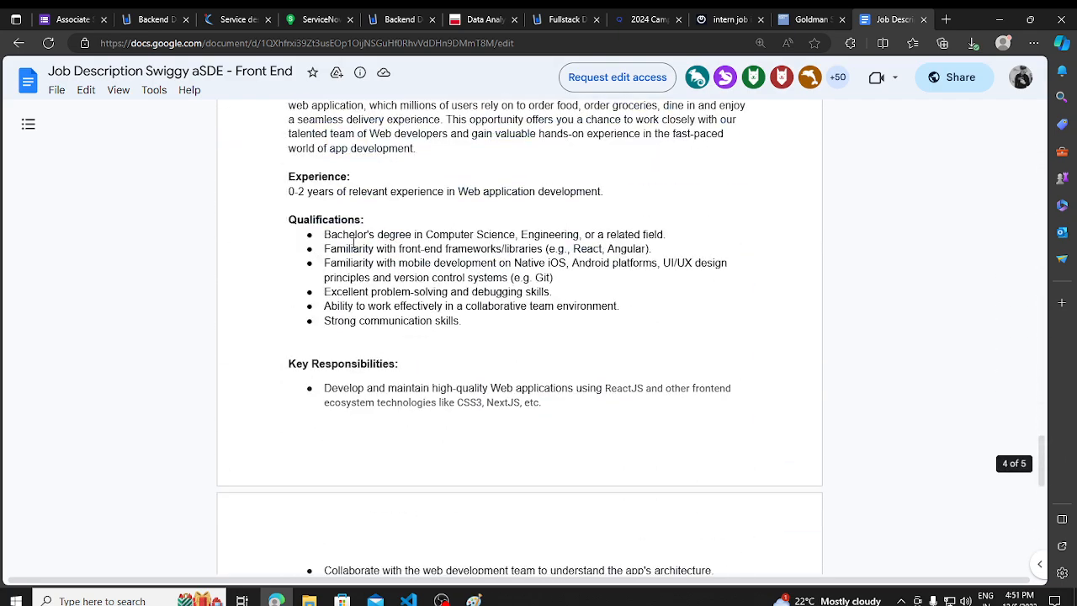
pyautogui.scroll(-3)
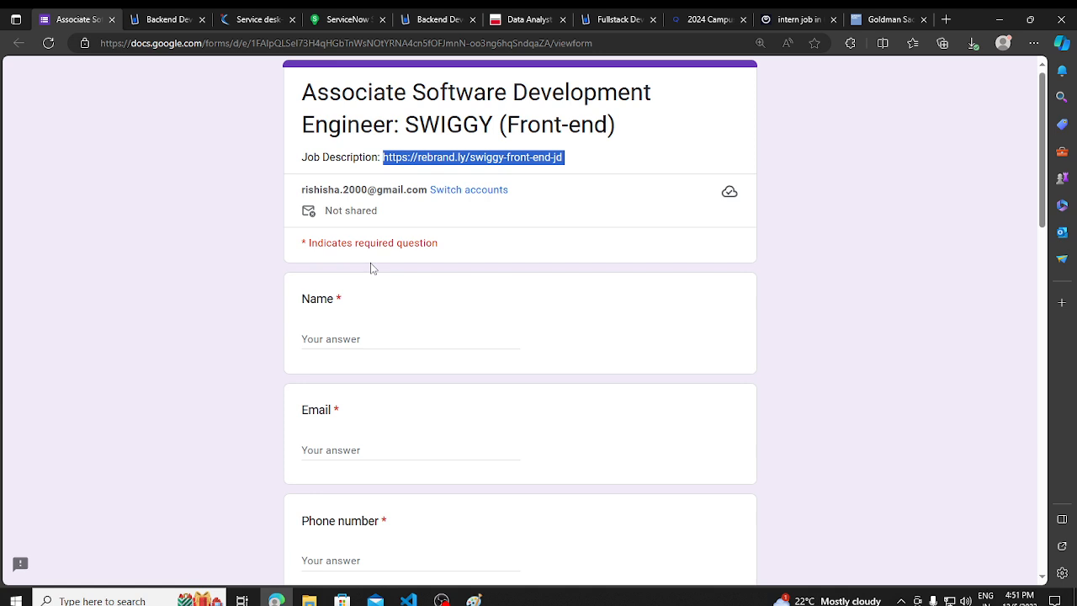
pyautogui.scroll(-3)
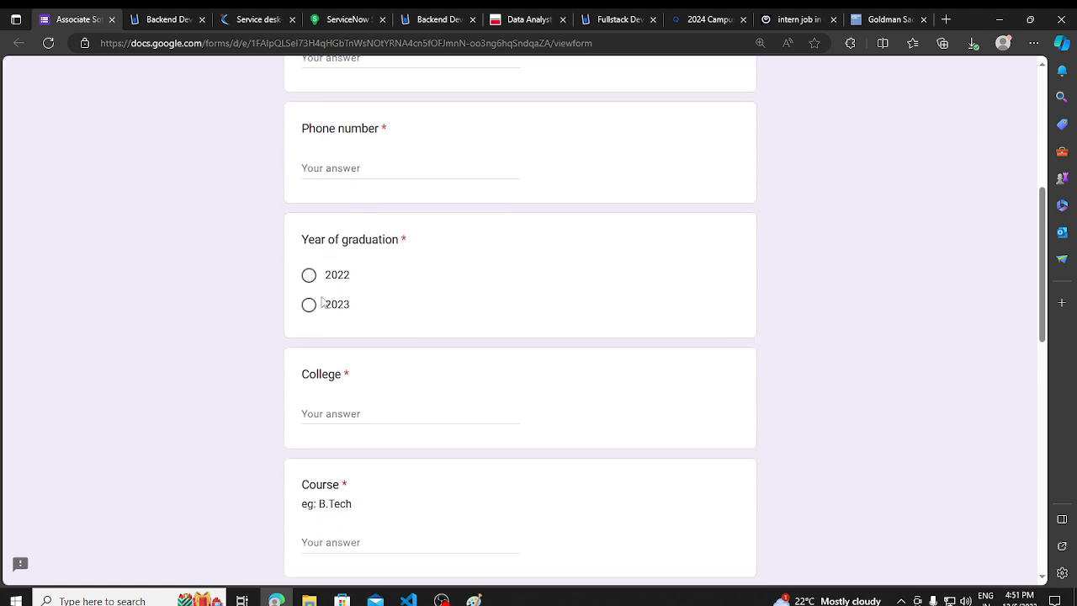
pyautogui.scroll(-3)
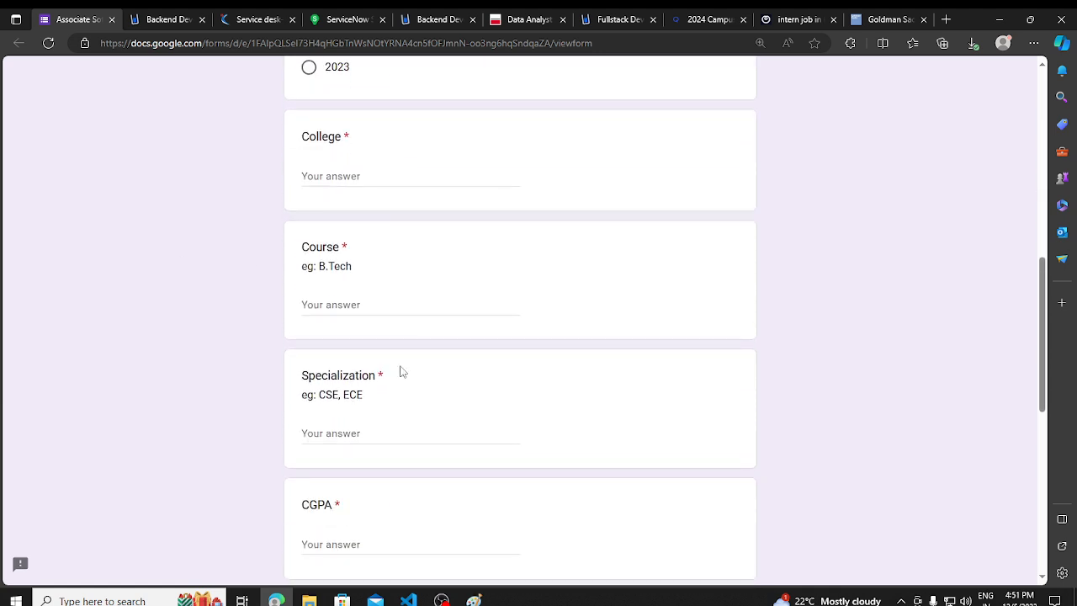
pyautogui.scroll(-3)
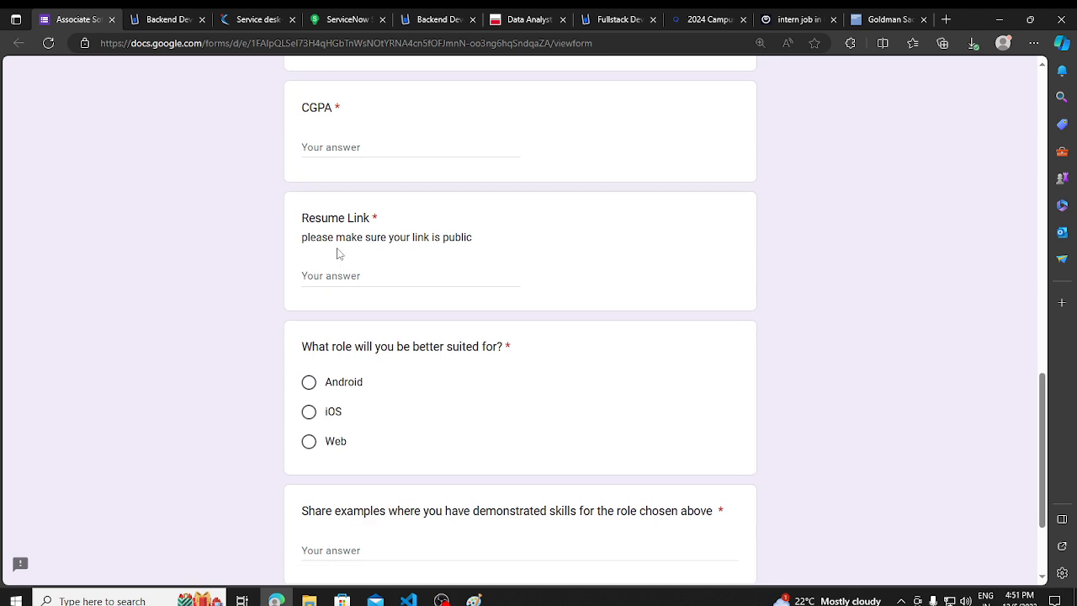
pyautogui.scroll(-3)
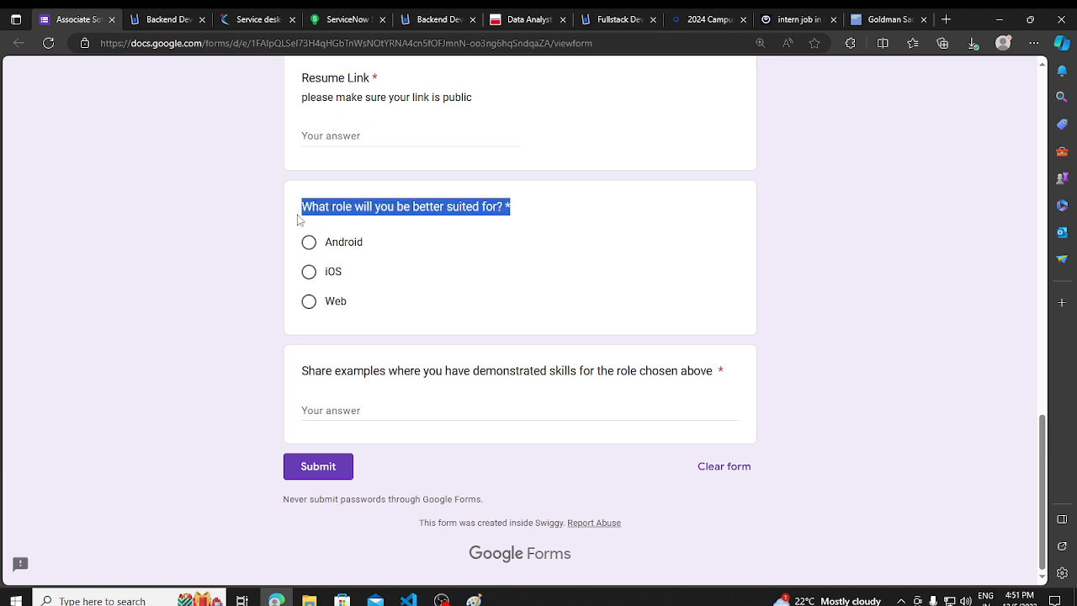
pyautogui.click(248, 242)
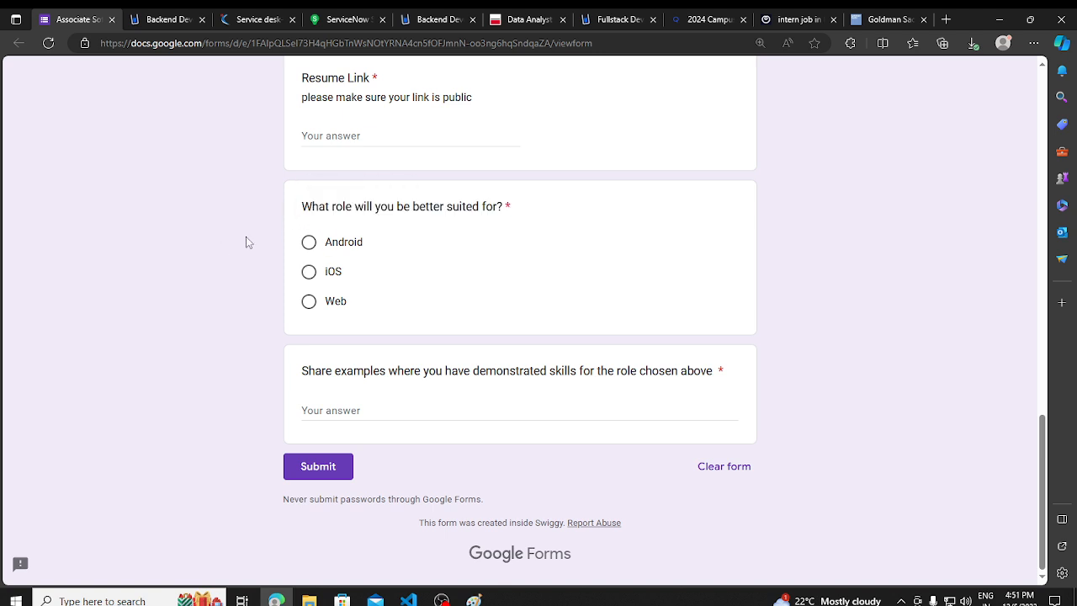
pyautogui.scroll(3)
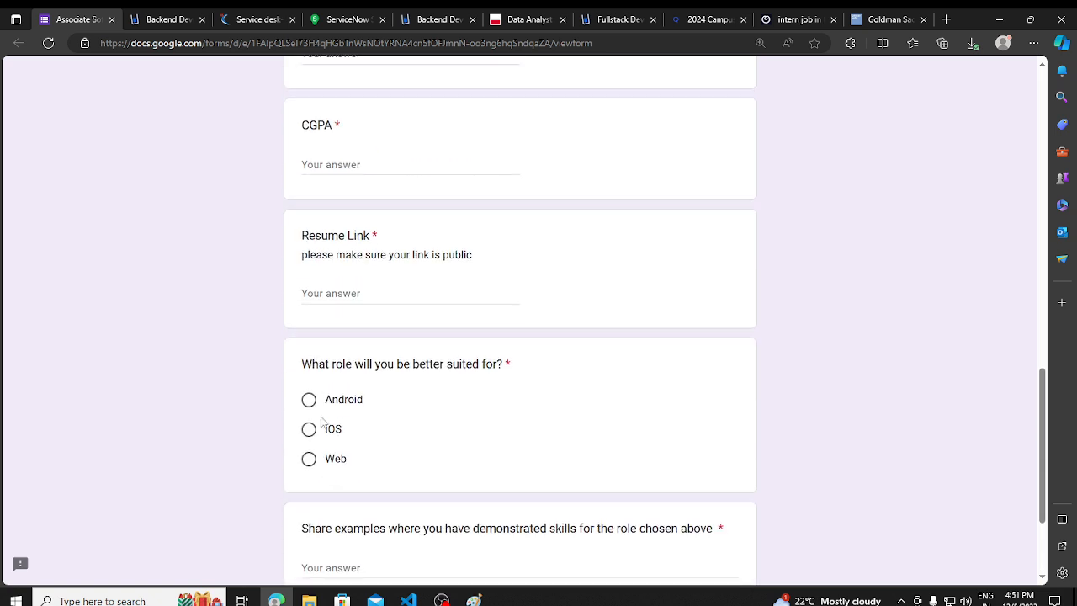
pyautogui.click(410, 293)
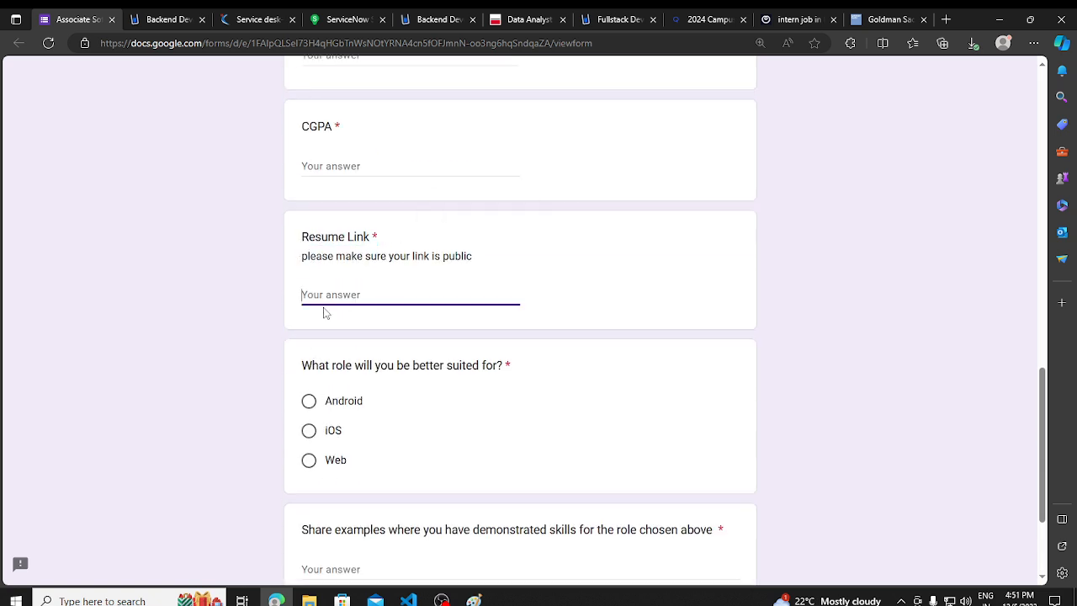
pyautogui.scroll(-3)
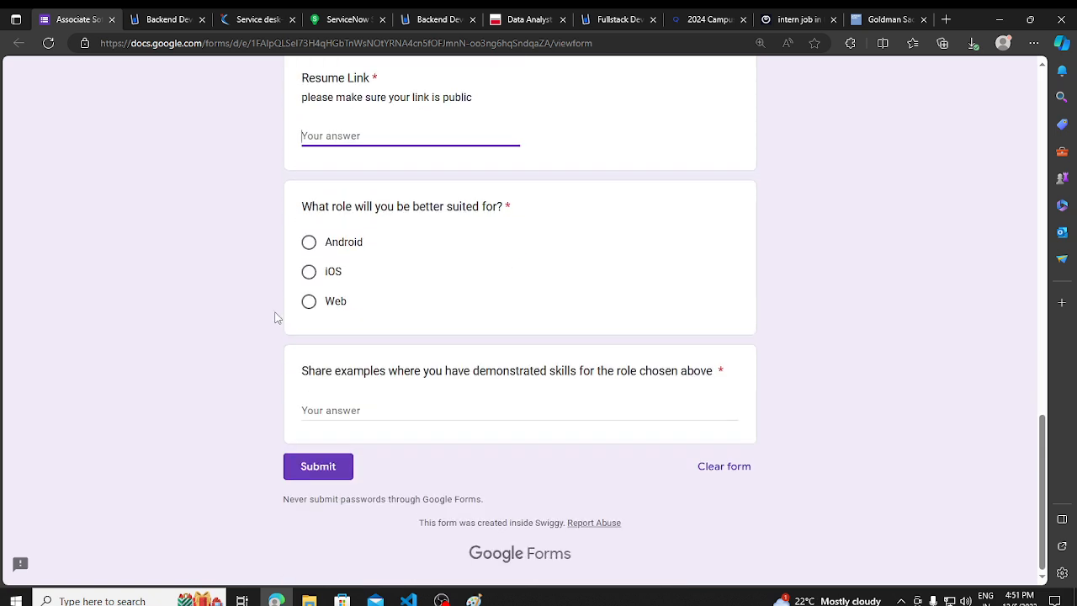
pyautogui.moveTo(301, 116)
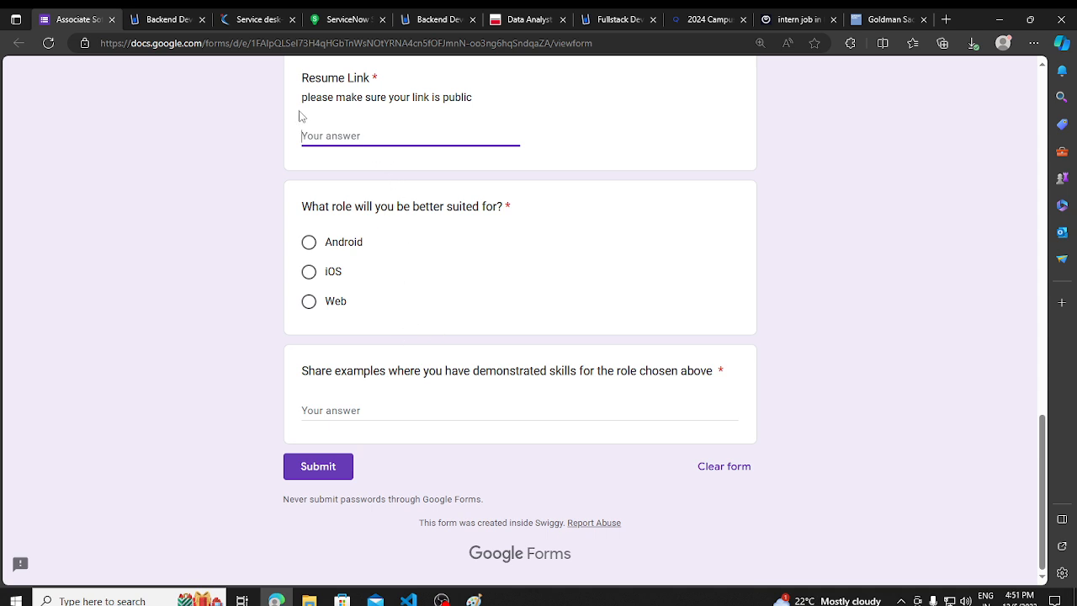
pyautogui.scroll(3)
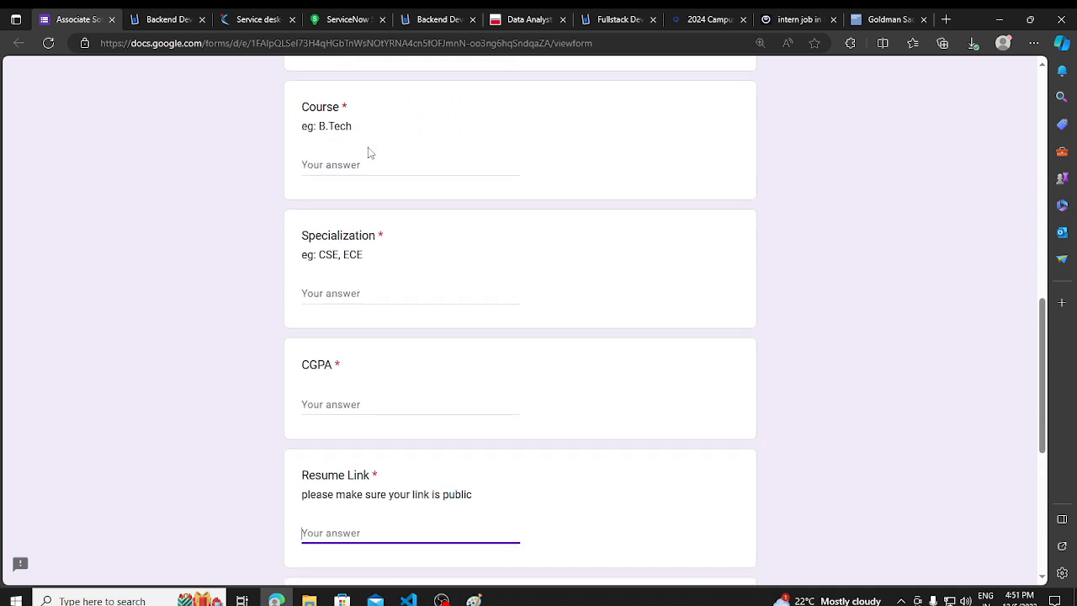
pyautogui.scroll(3)
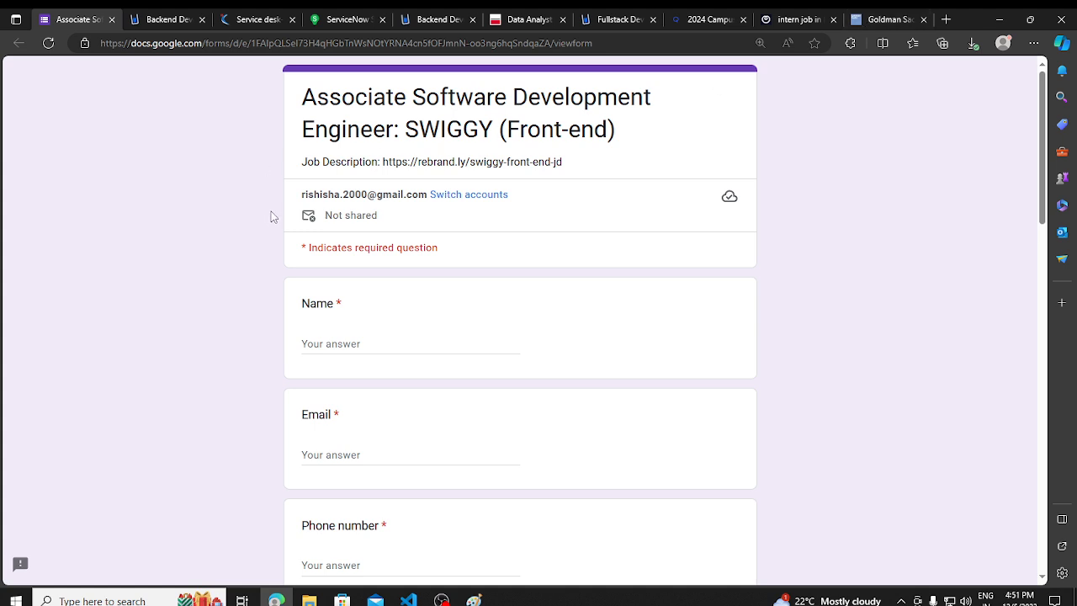
pyautogui.moveTo(323, 192)
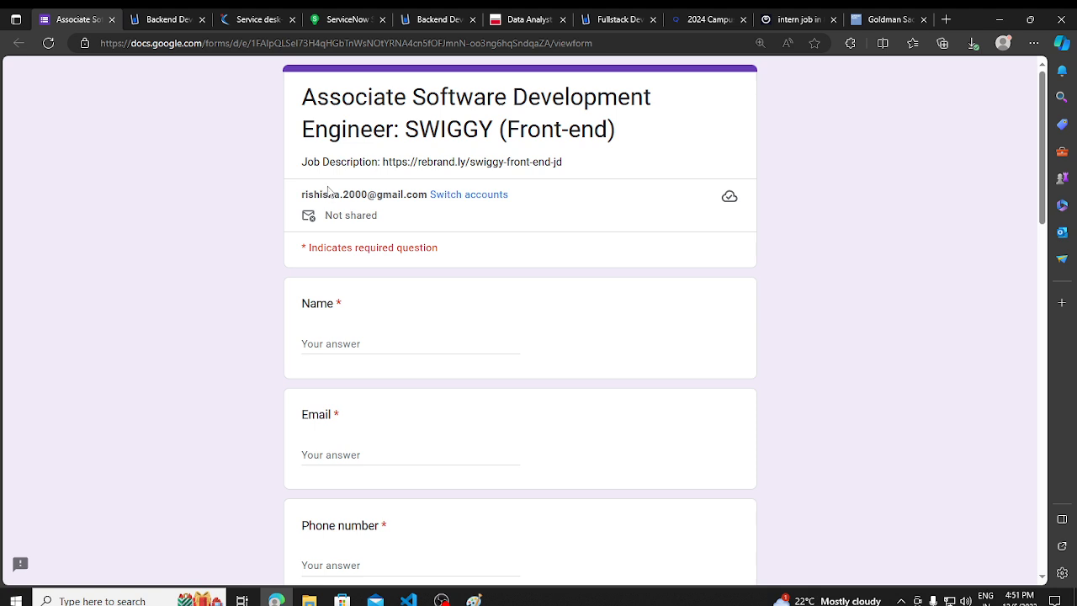
# - Show Beyond Imagination Technologies' Backend Developer Internship on Cuvette with its title highlighted
pyautogui.click(165, 19)
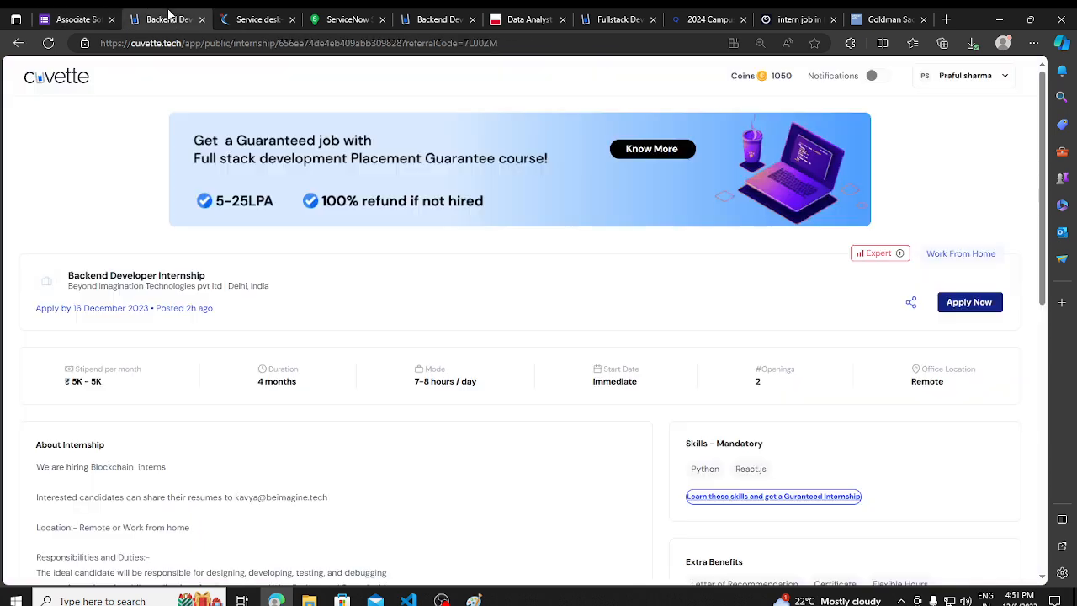
pyautogui.scroll(-3)
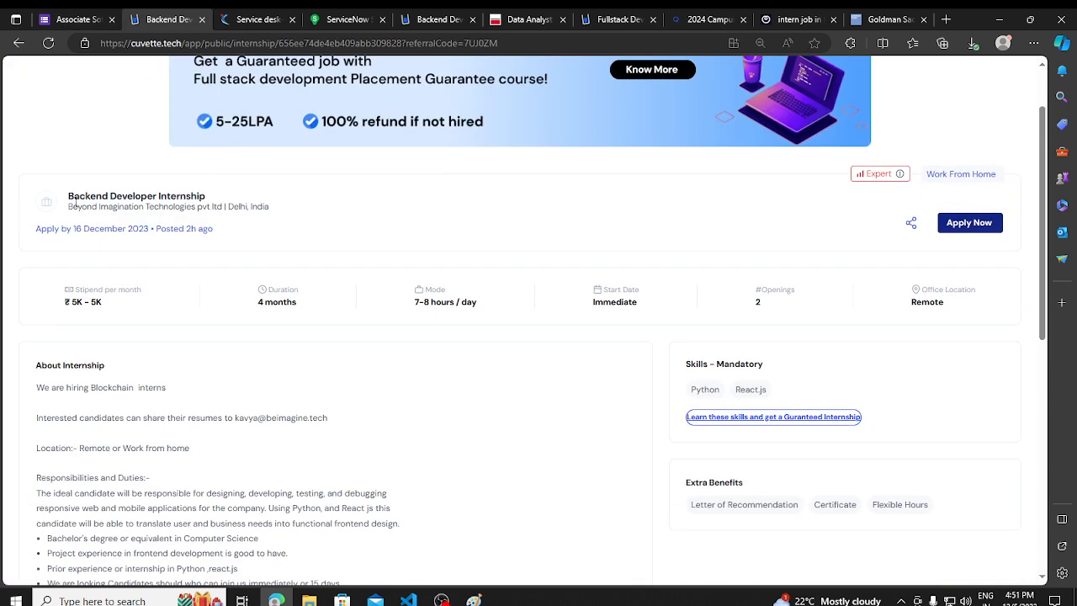
pyautogui.doubleClick(137, 196)
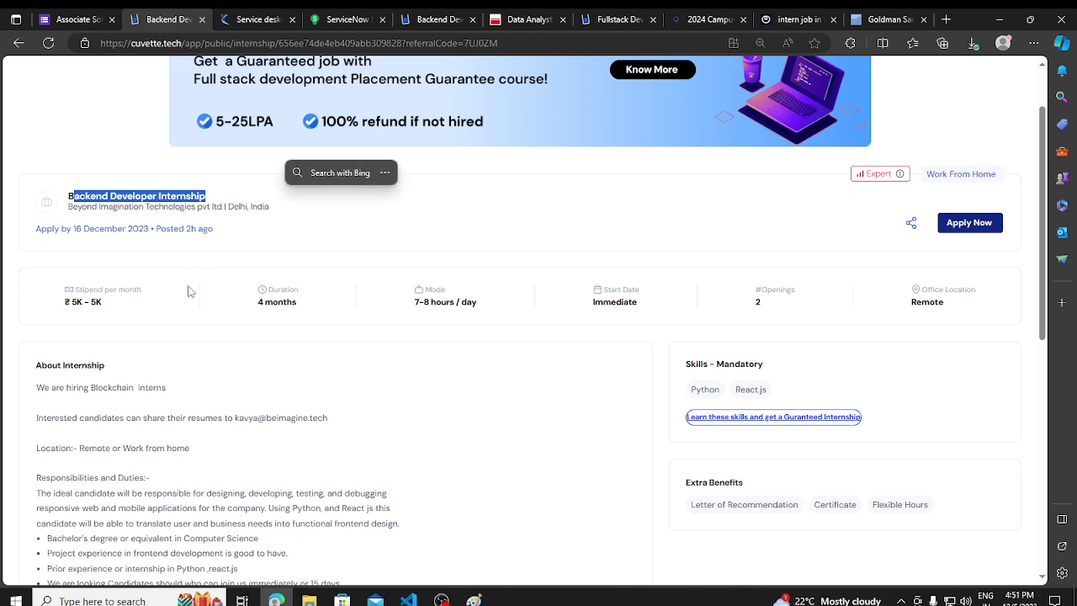
pyautogui.scroll(-3)
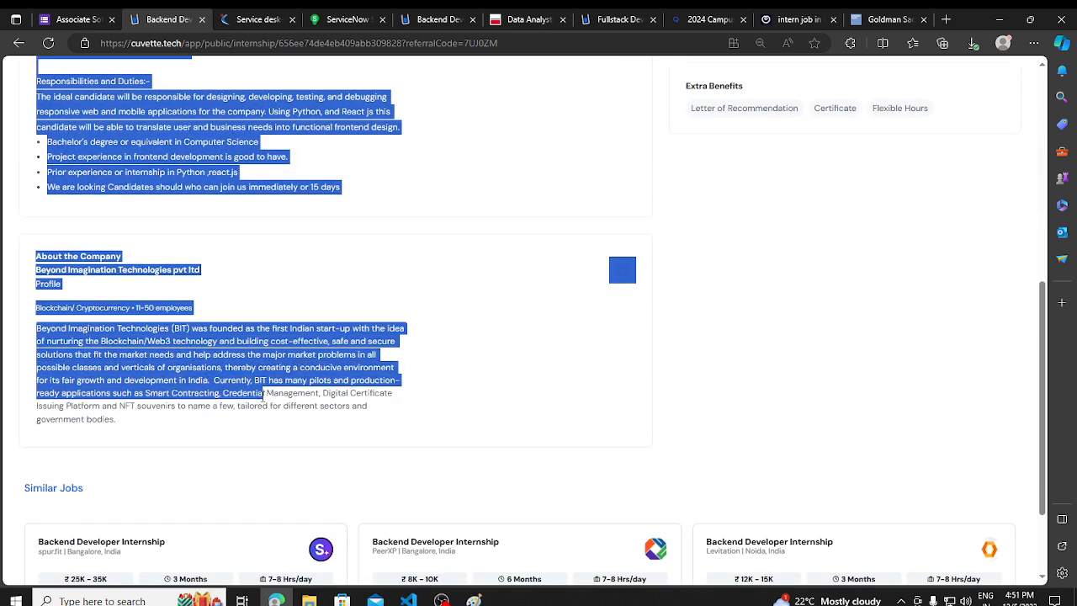
pyautogui.scroll(3)
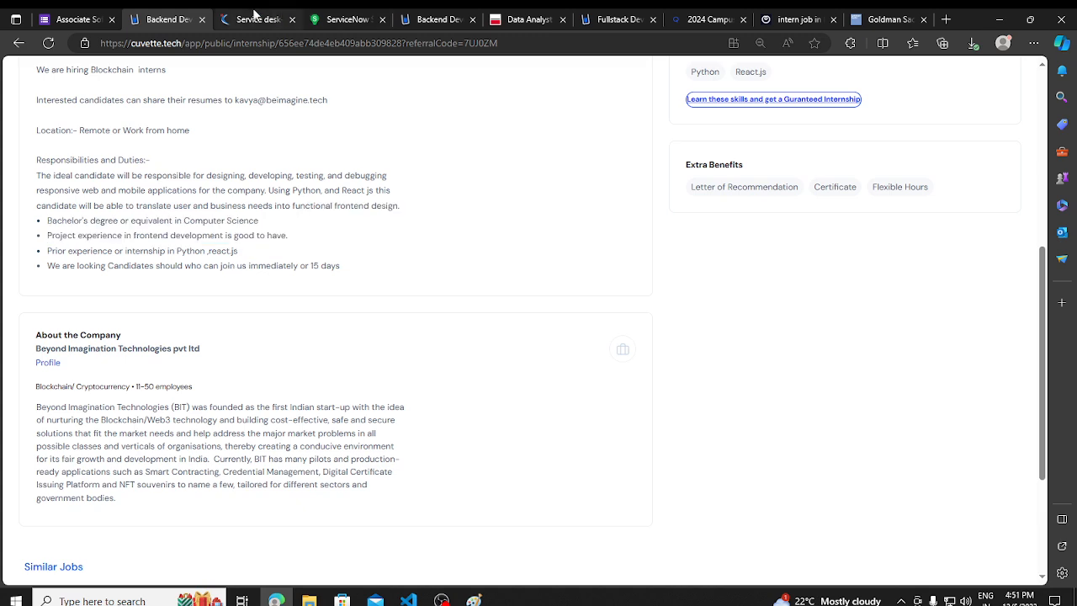
# - Read the Tech Mahindra Service desk-Fresher listing's highlights and qualifications on Naukri.com
pyautogui.click(257, 19)
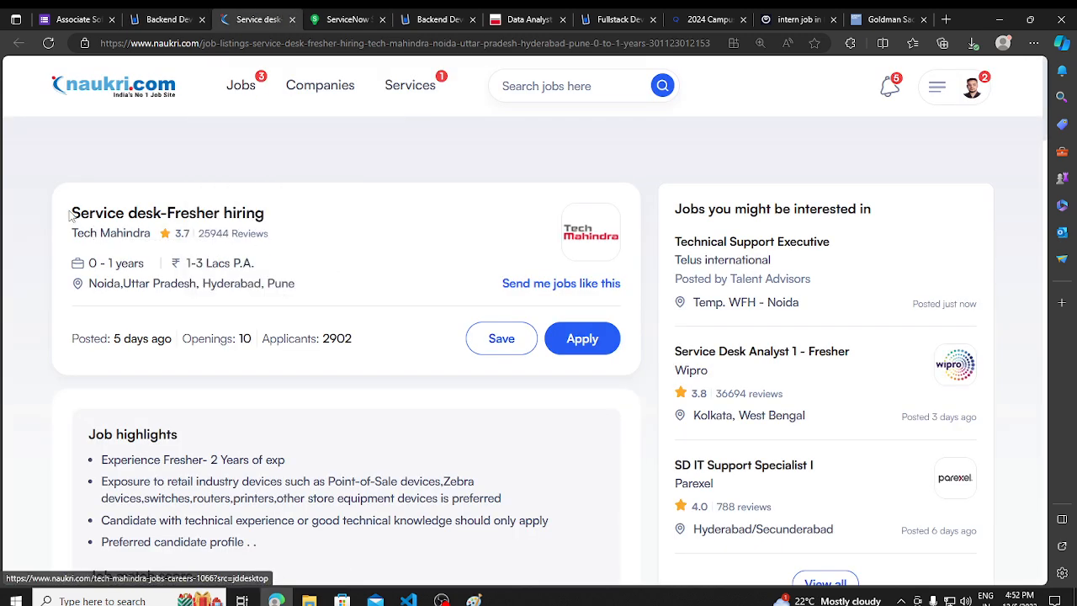
pyautogui.scroll(-3)
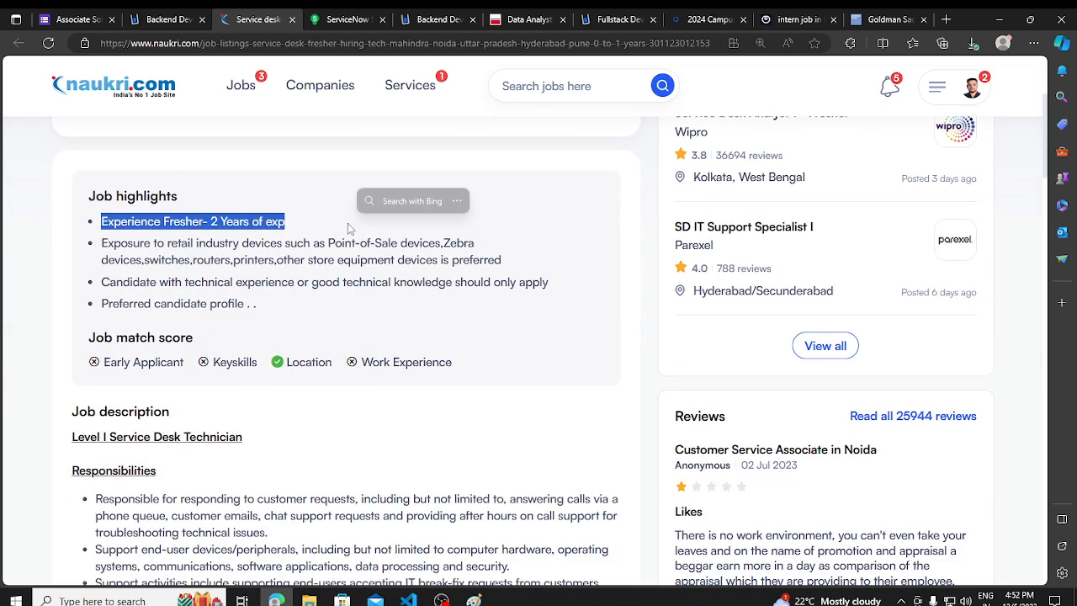
pyautogui.scroll(-3)
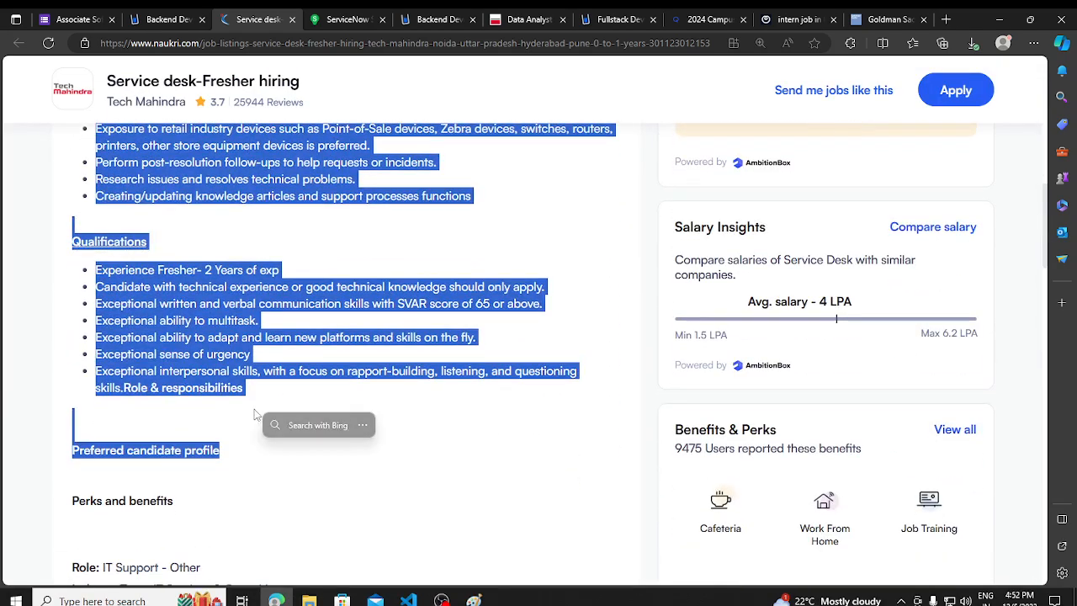
pyautogui.scroll(-3)
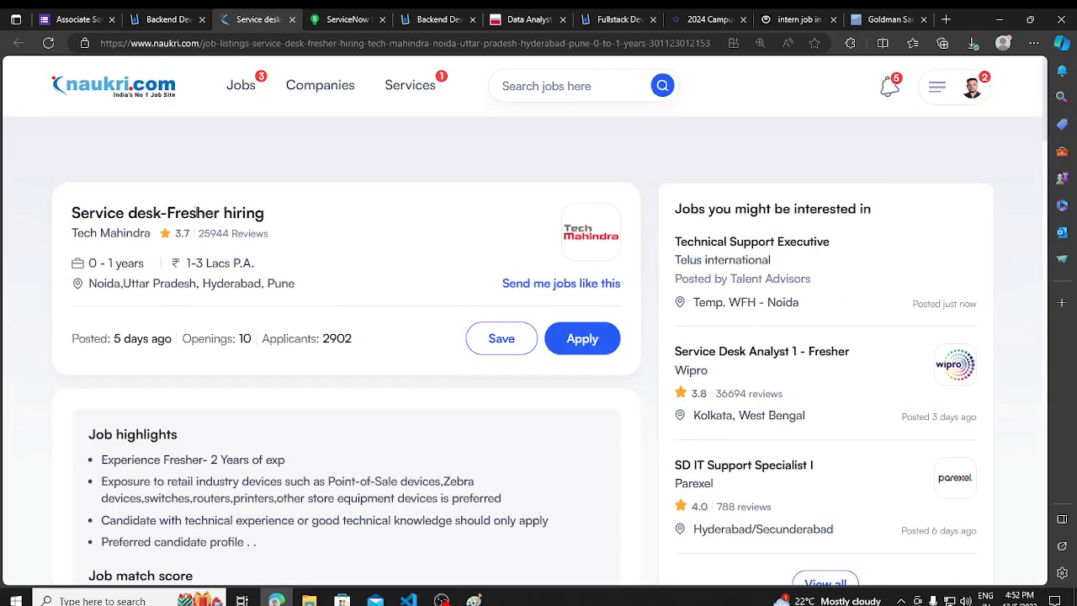
pyautogui.scroll(-3)
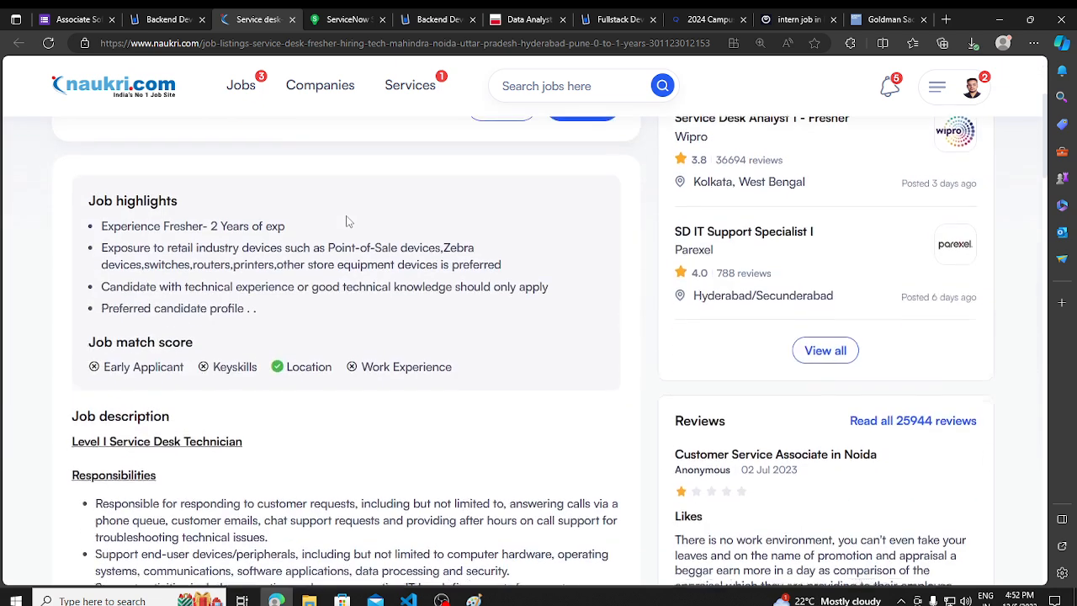
pyautogui.scroll(3)
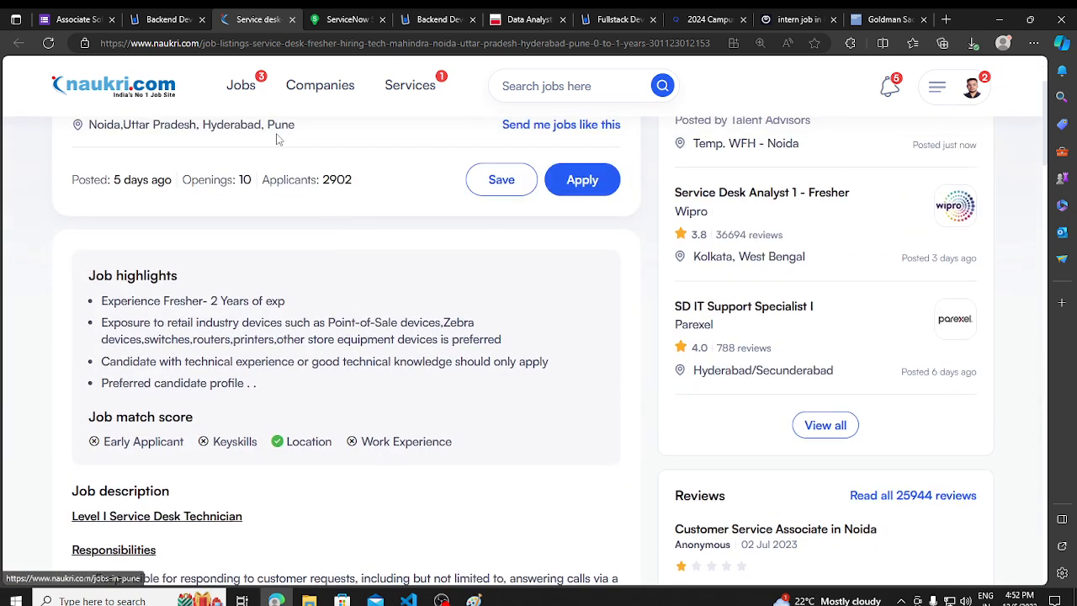
# - Read ServiceNow's Software Quality Engineer duties and qualifications, ending back at the top
pyautogui.click(345, 18)
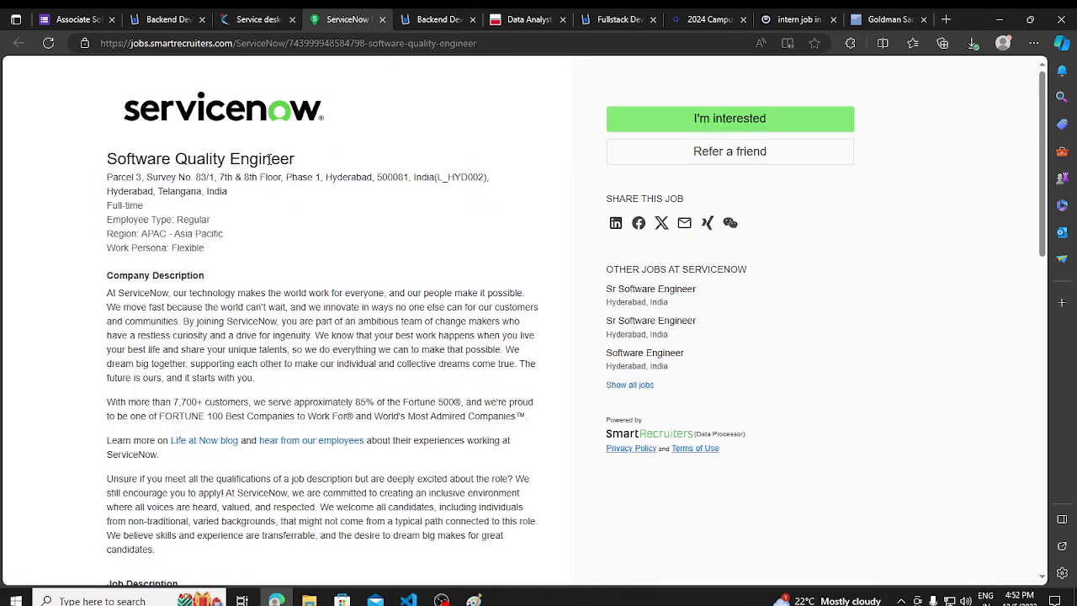
pyautogui.moveTo(261, 108)
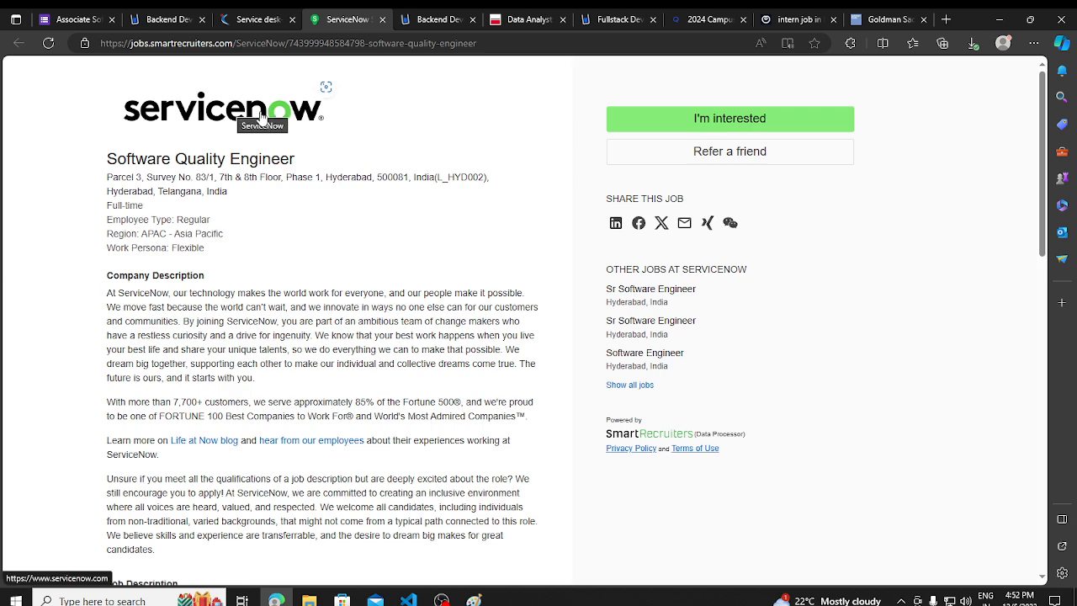
pyautogui.doubleClick(200, 159)
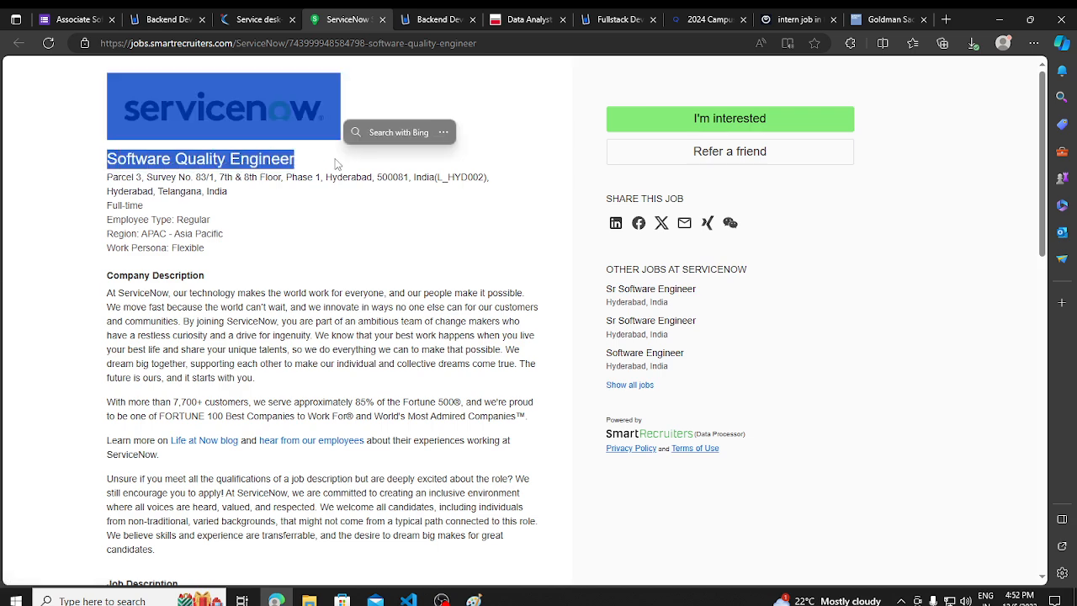
pyautogui.scroll(-3)
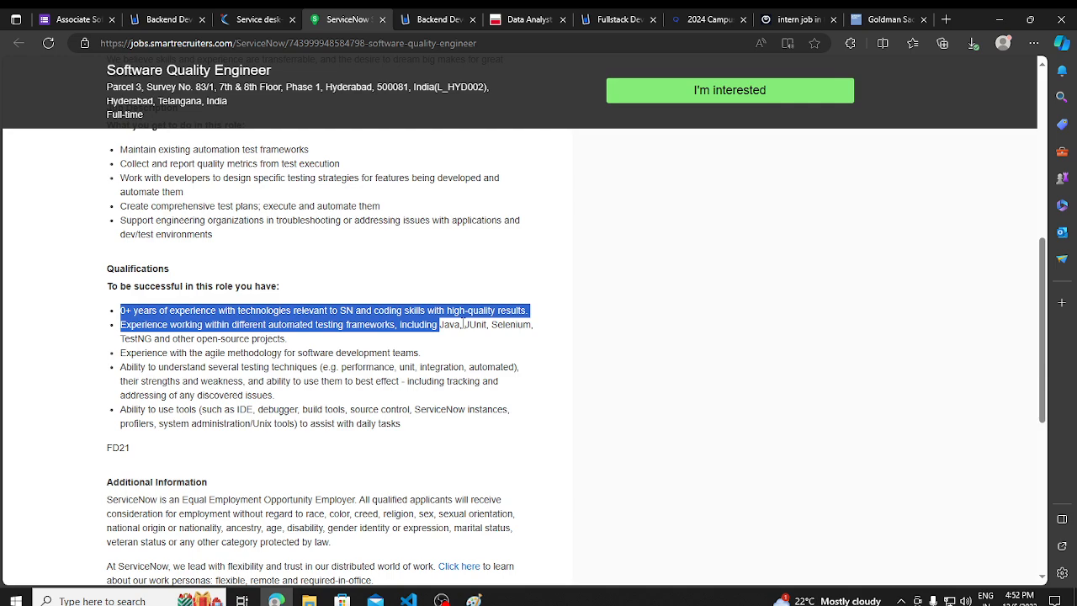
pyautogui.click(223, 324)
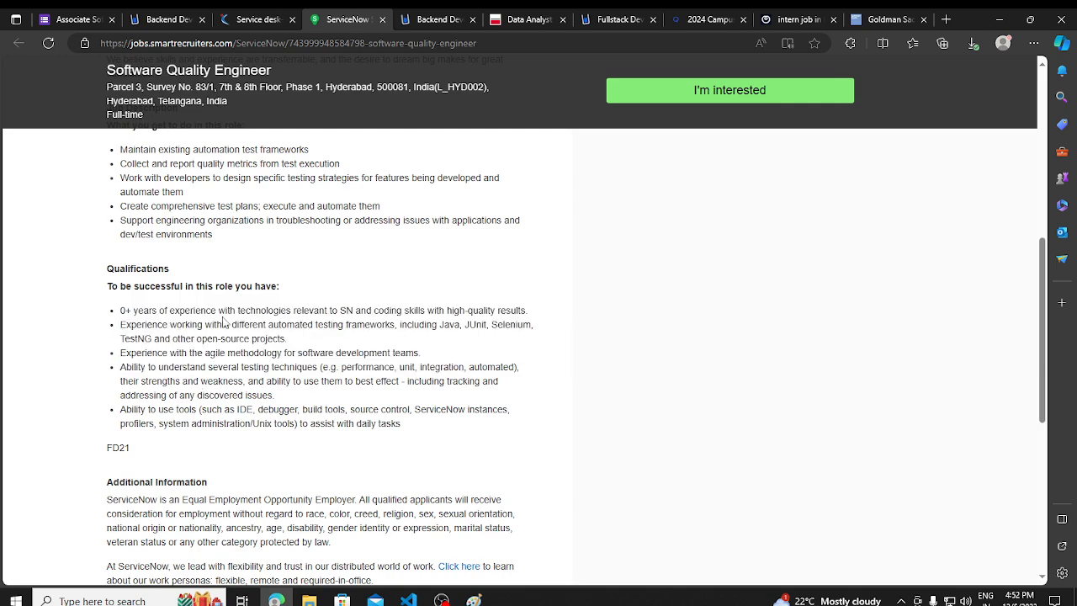
pyautogui.scroll(3)
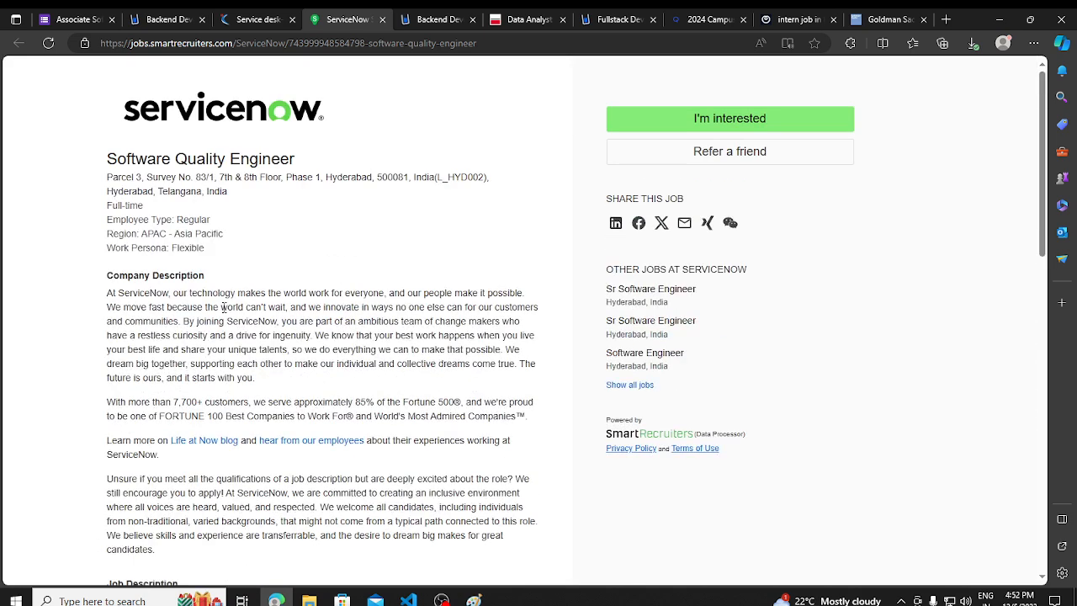
pyautogui.moveTo(164, 132)
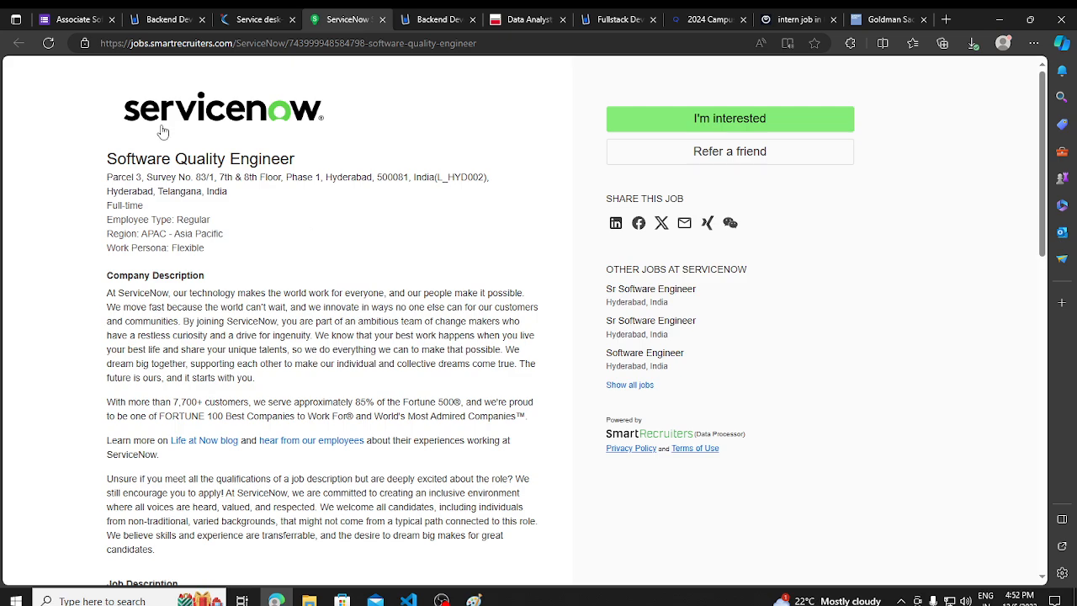
pyautogui.scroll(-3)
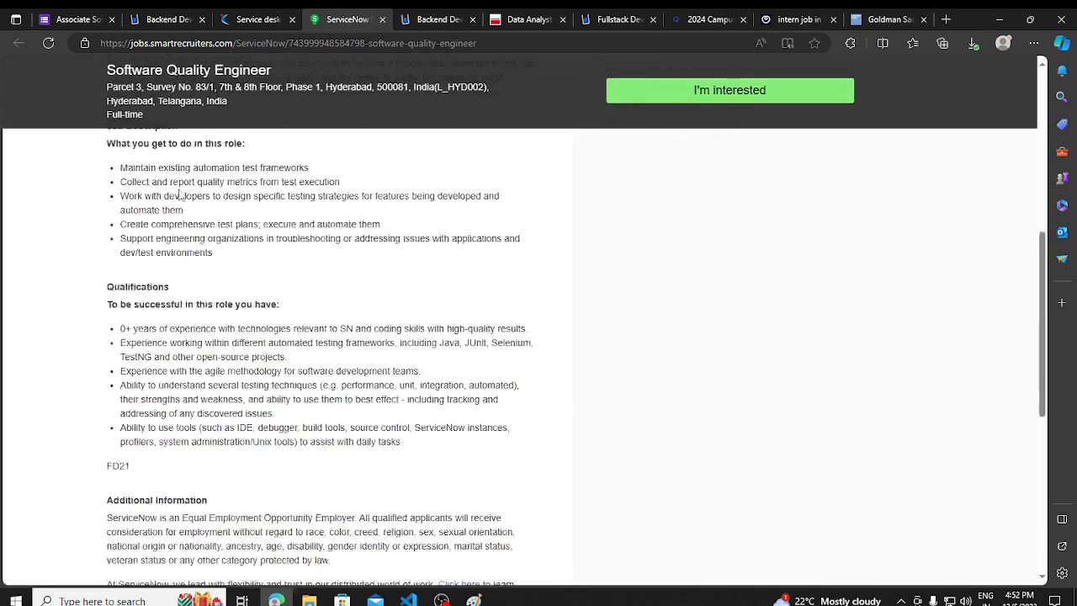
pyautogui.scroll(3)
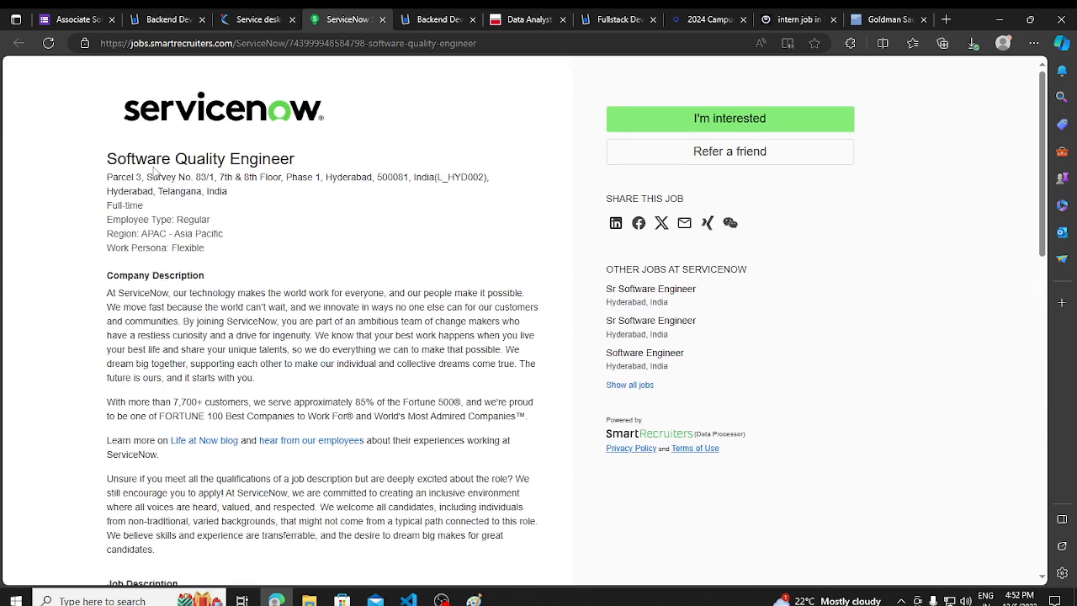
# - Look over the Qlik backend developer listing with its highlight cleared
pyautogui.click(437, 18)
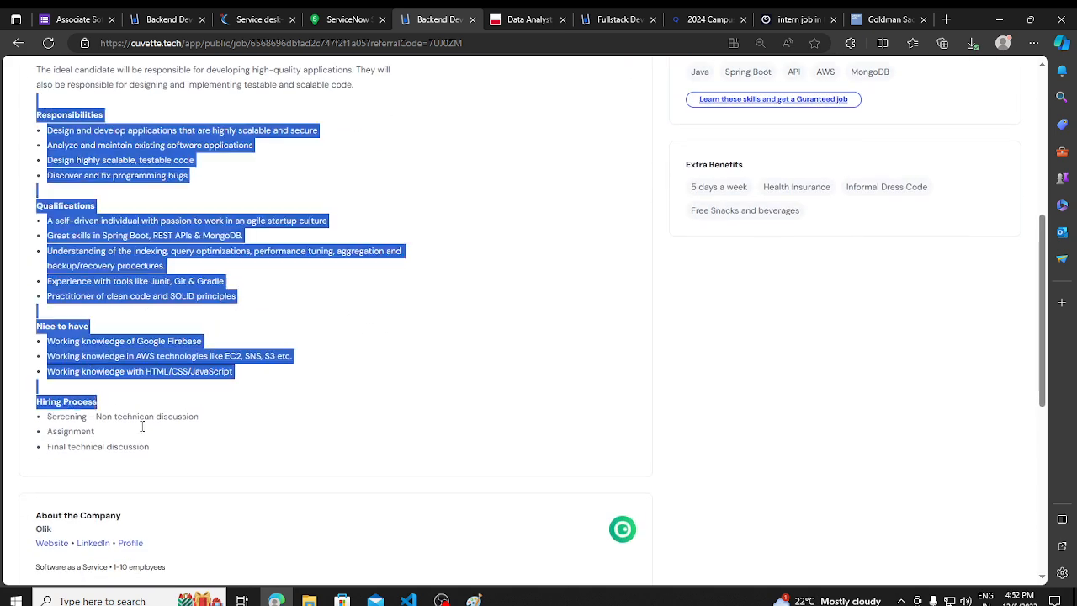
pyautogui.click(143, 436)
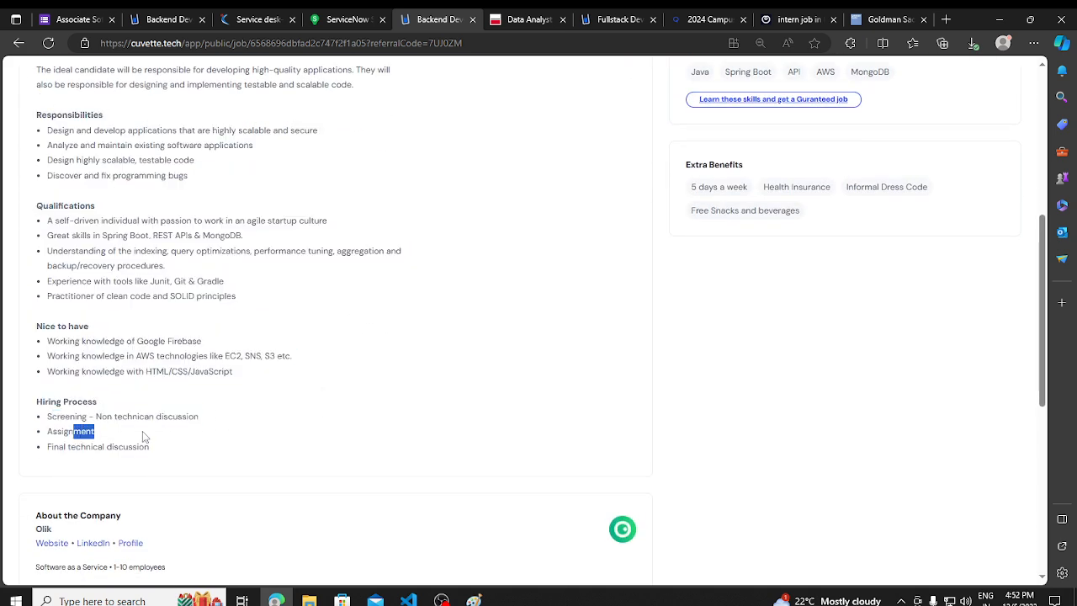
pyautogui.scroll(3)
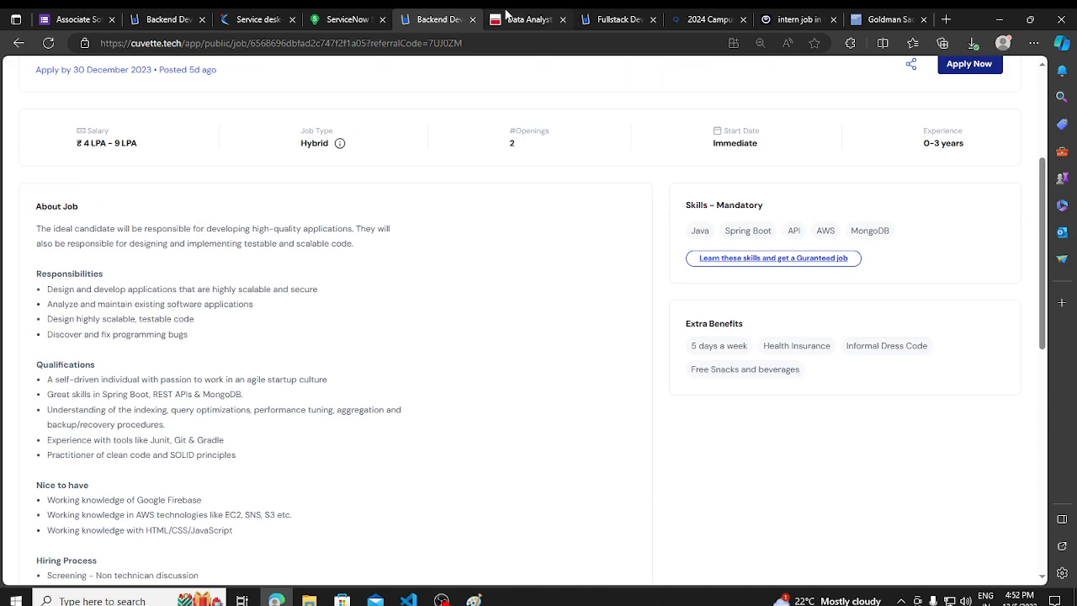
# - Read through the S&P Global Data Analyst posting
pyautogui.click(528, 19)
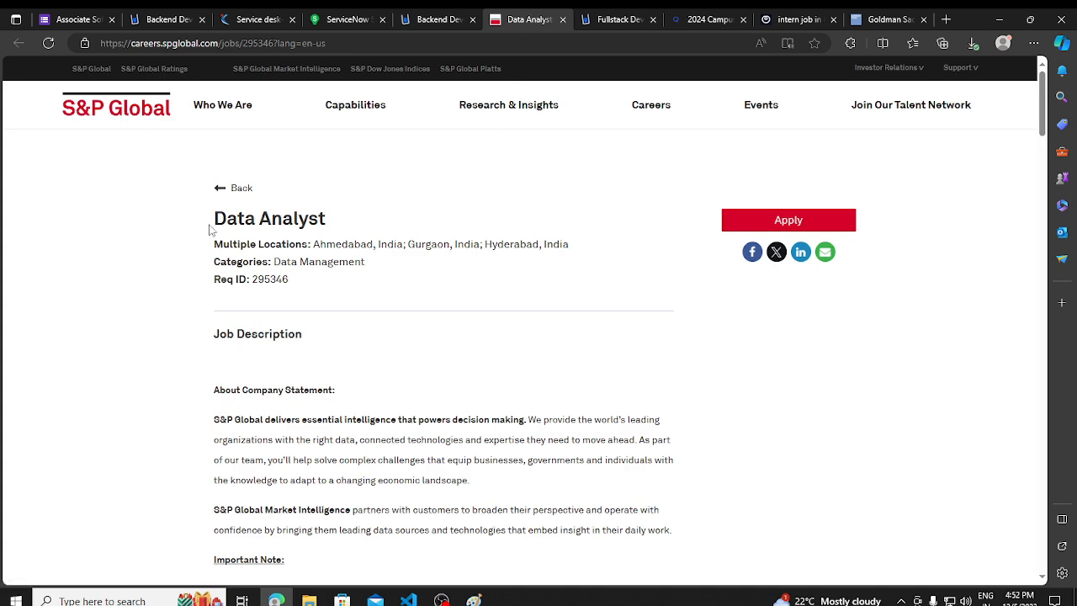
pyautogui.scroll(-3)
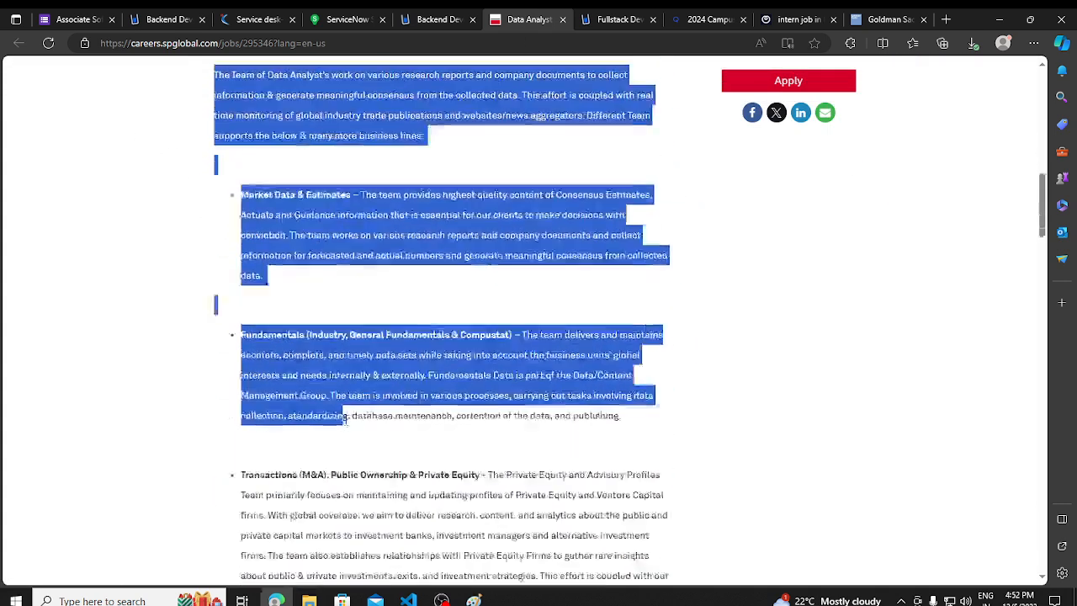
pyautogui.scroll(-3)
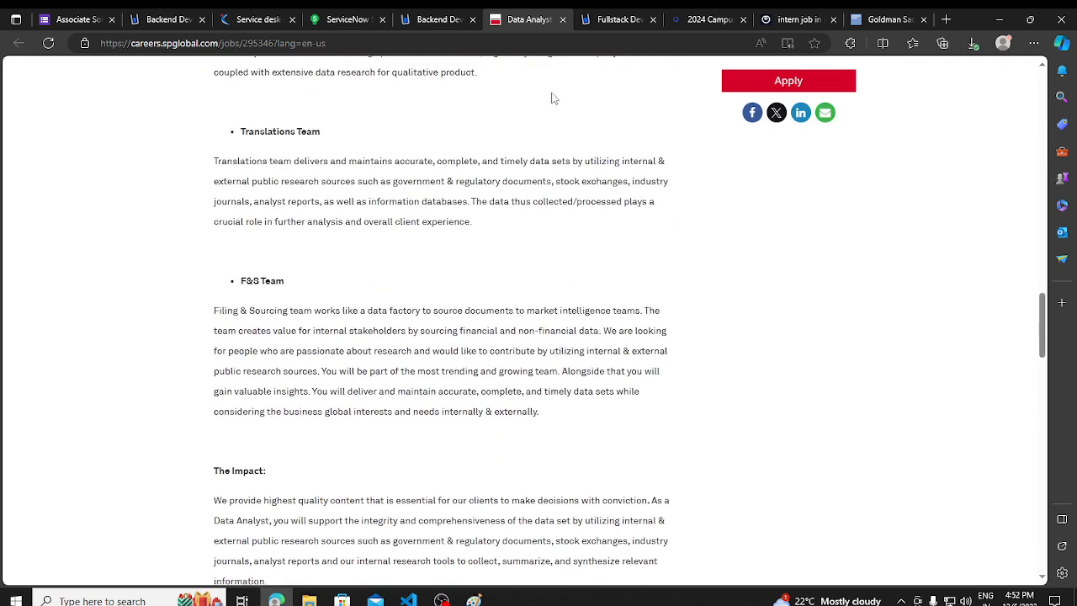
# - Read the Wilyer Fullstack Developer listing down to its perks and company description
pyautogui.click(614, 19)
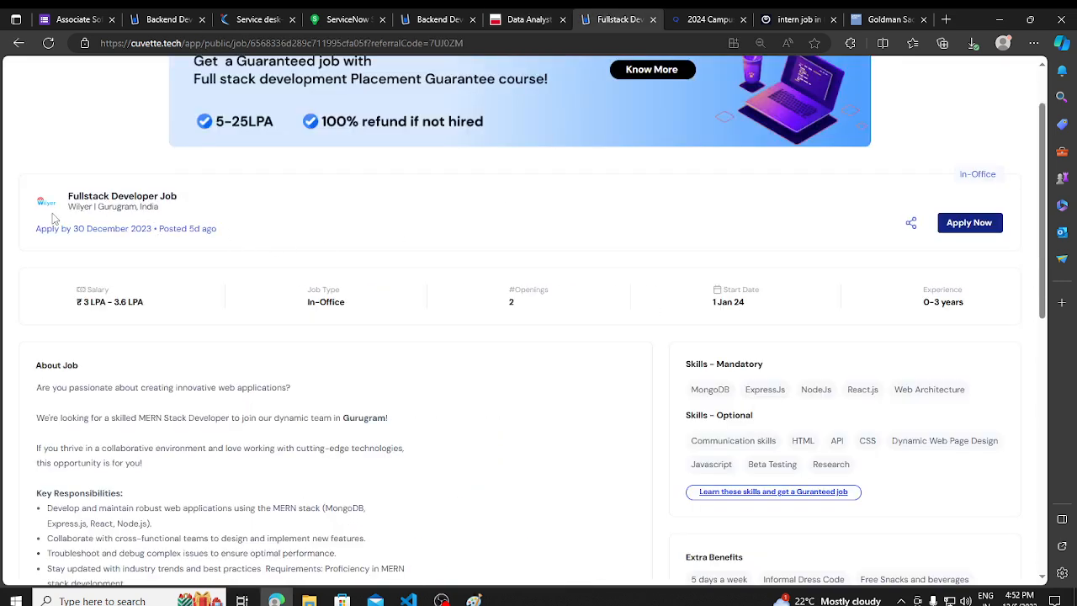
pyautogui.scroll(-3)
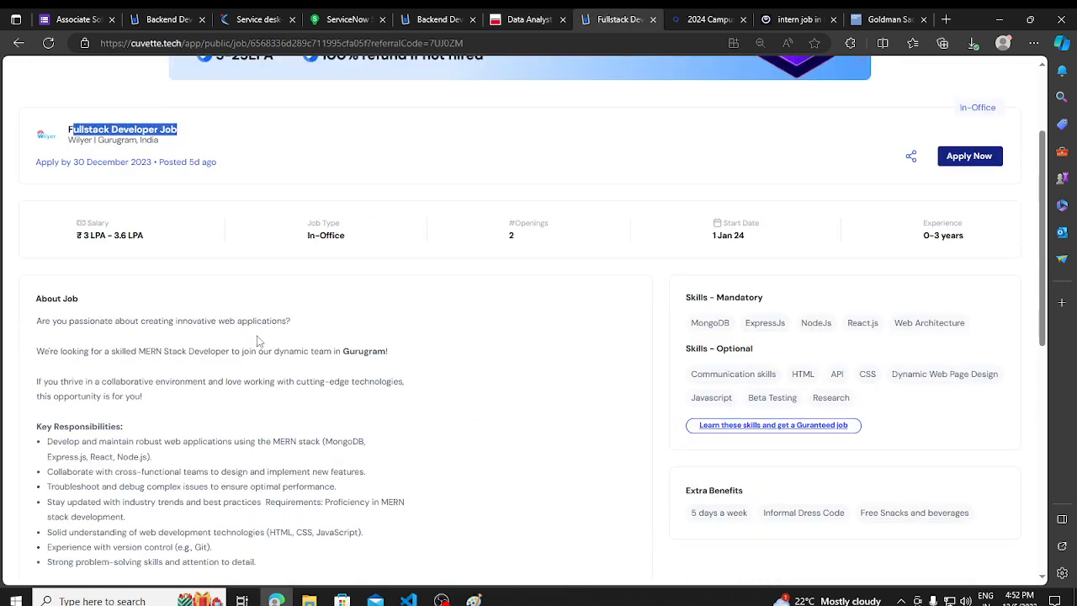
pyautogui.scroll(-3)
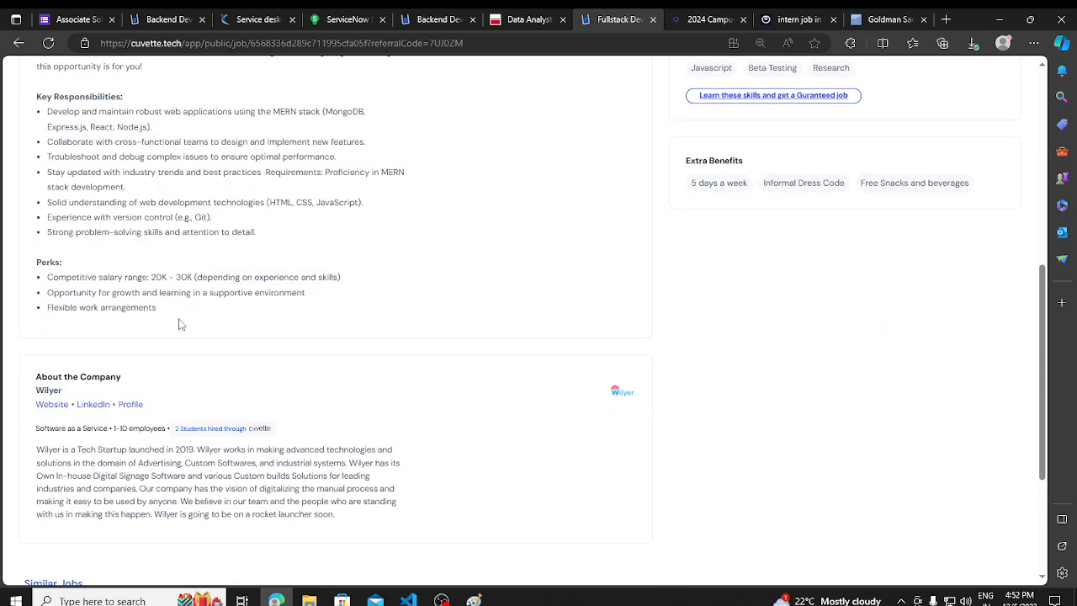
# - Read Qualcomm's 2024 Campus Hire Associate Engineer HW posting, then NTT DATA's intern skills section
pyautogui.click(707, 19)
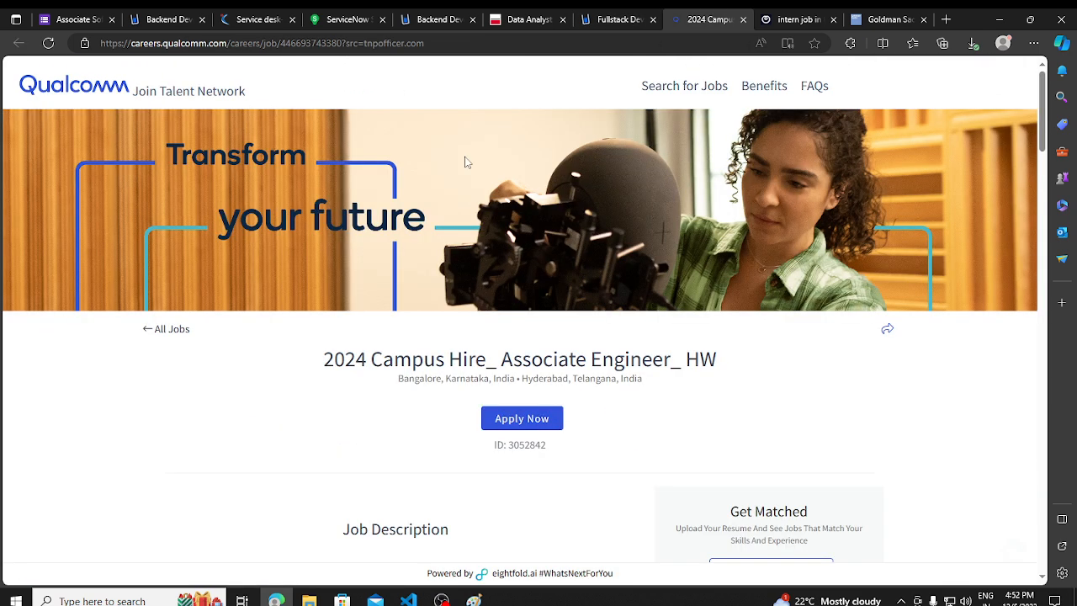
pyautogui.scroll(-3)
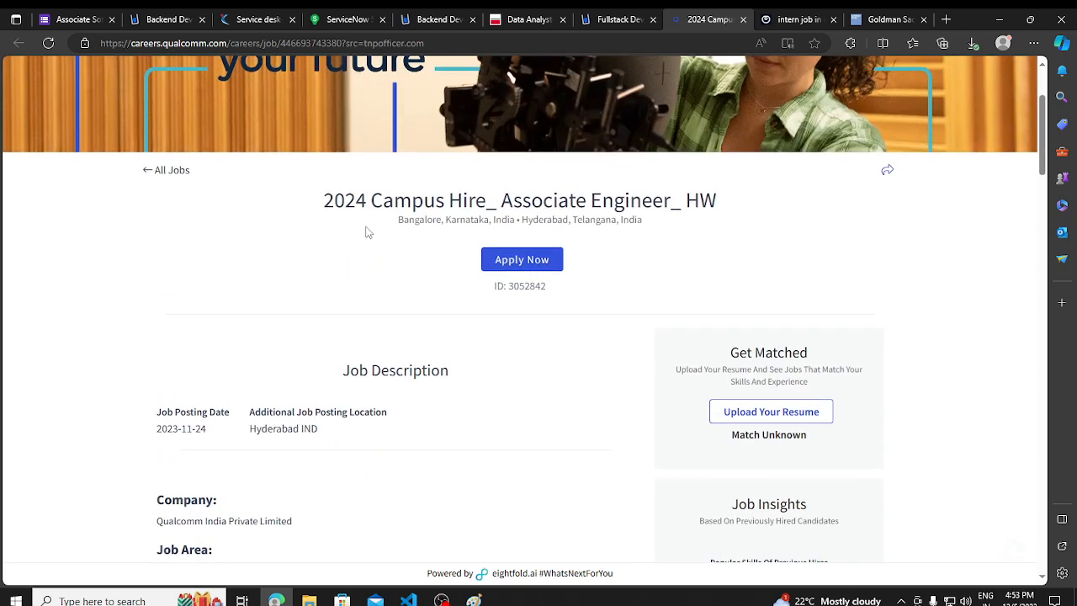
pyautogui.scroll(-3)
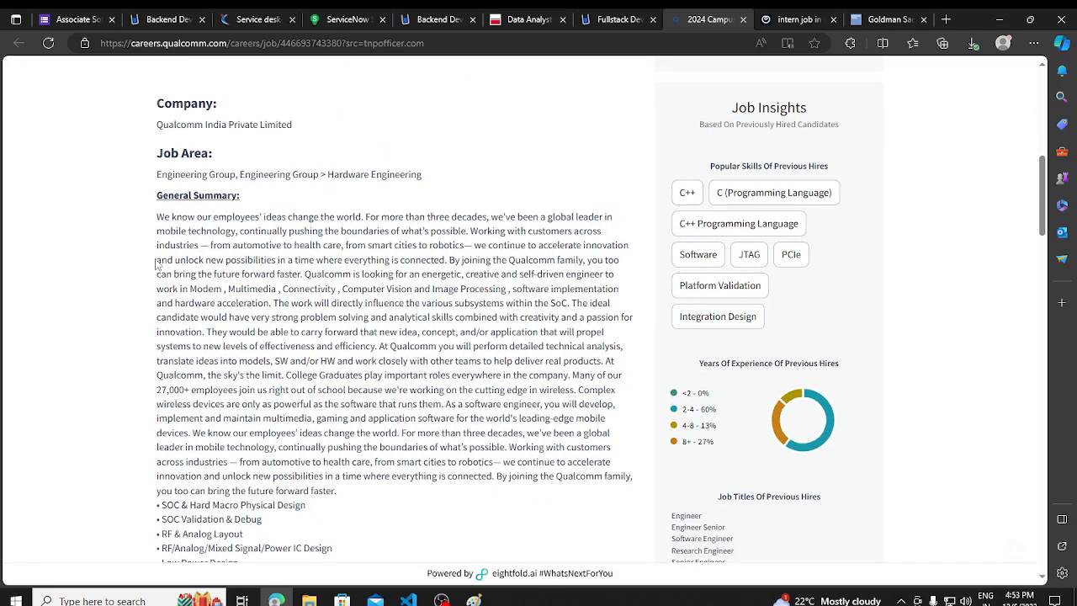
pyautogui.scroll(-3)
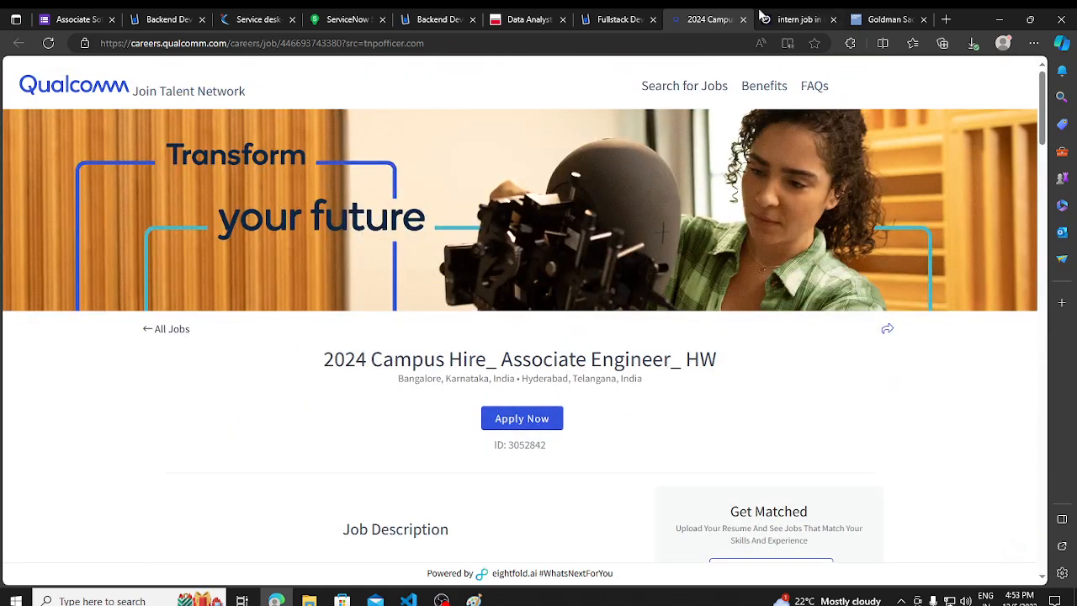
pyautogui.click(794, 19)
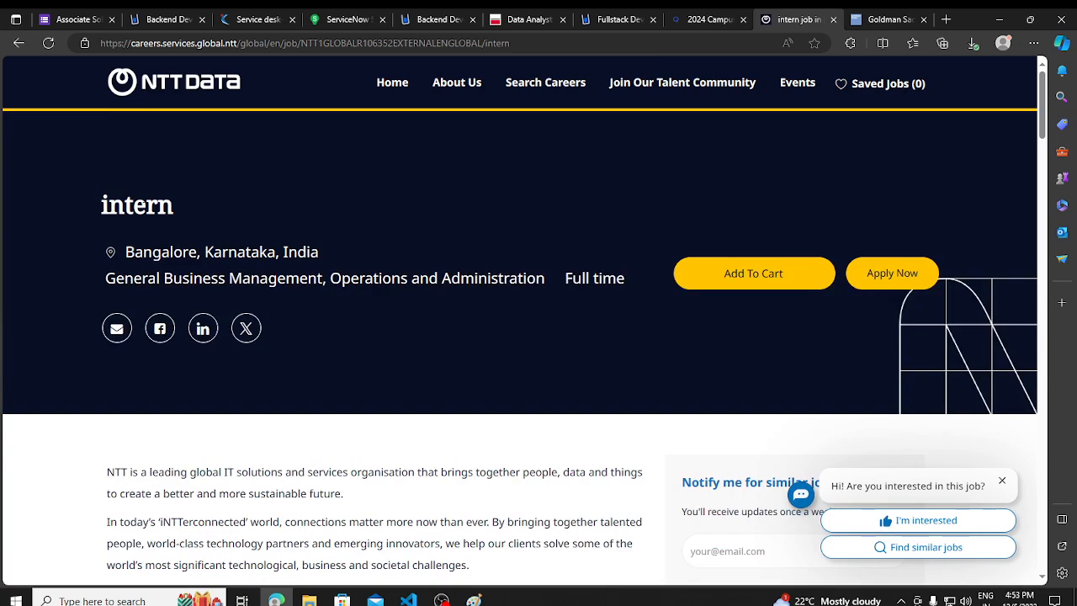
pyautogui.scroll(-3)
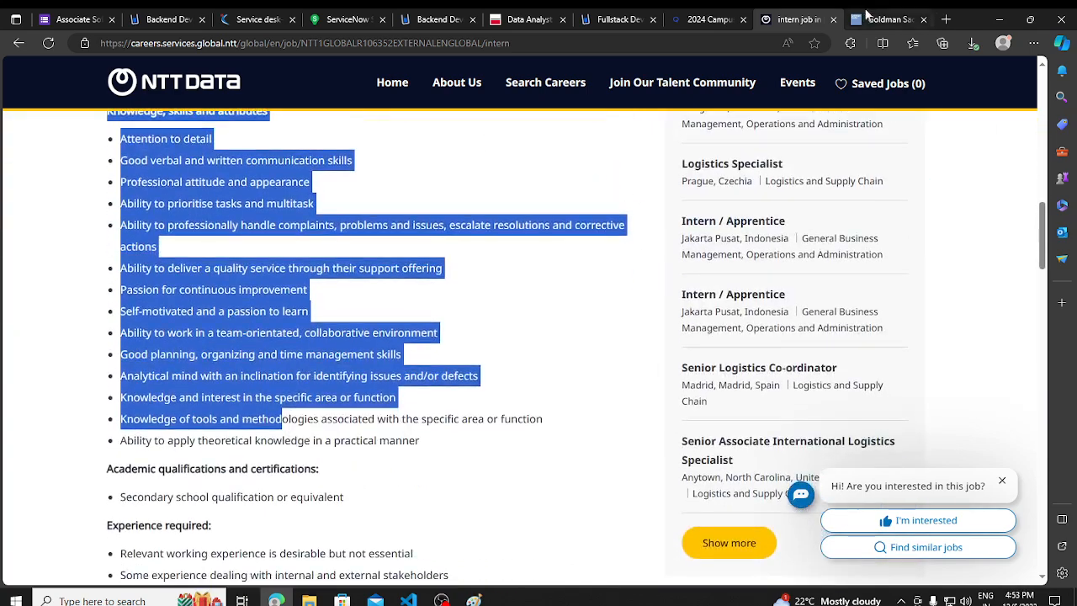
# - Read the Goldman Sachs 2024 Summer Analyst Program overview and eligibility, then return to the top
pyautogui.click(887, 19)
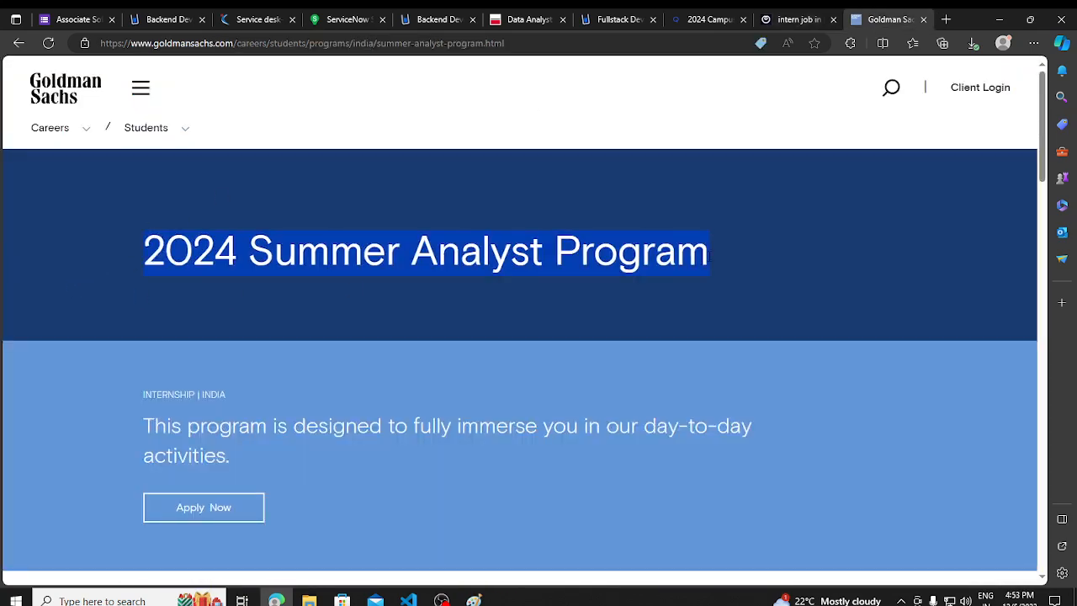
pyautogui.scroll(-3)
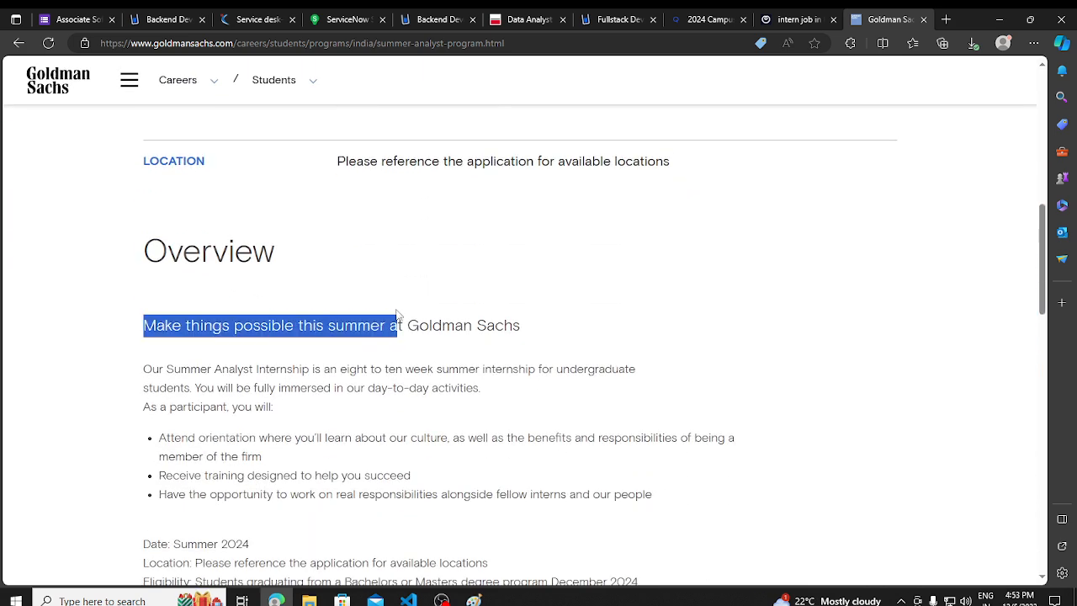
pyautogui.scroll(-3)
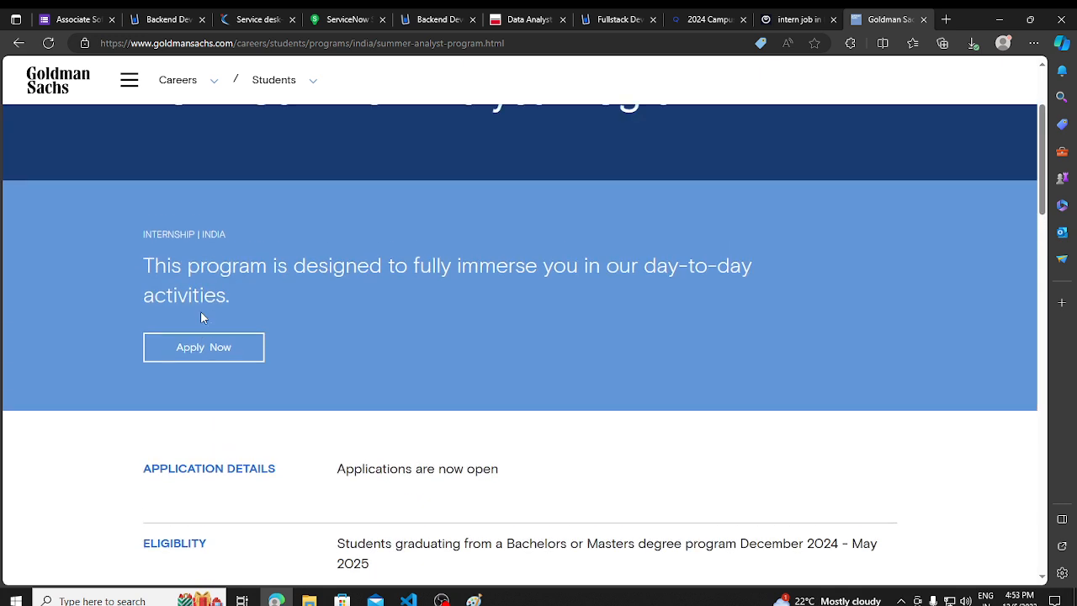
pyautogui.scroll(3)
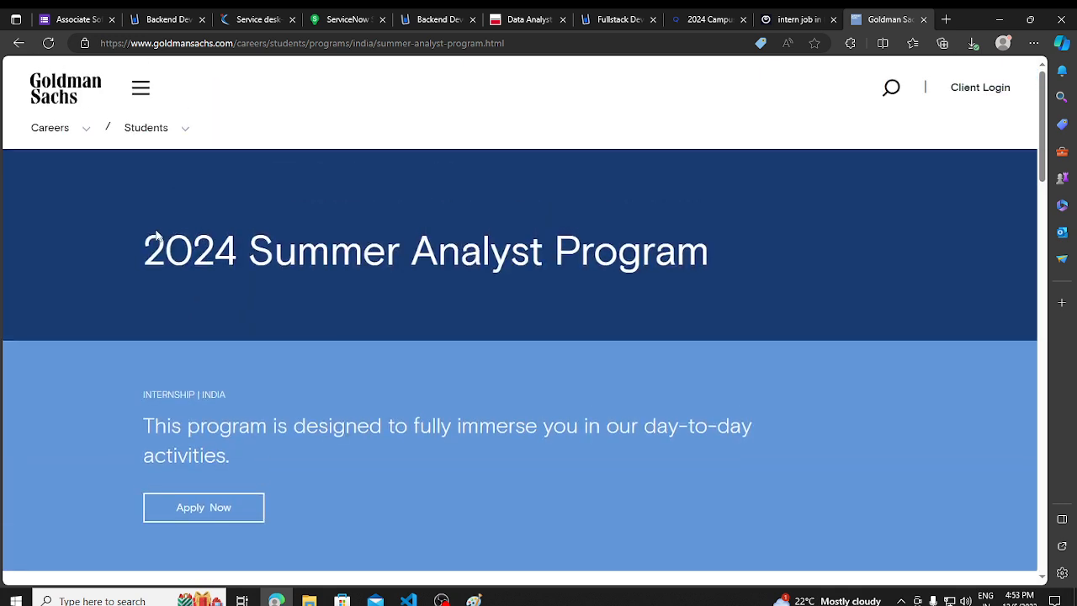